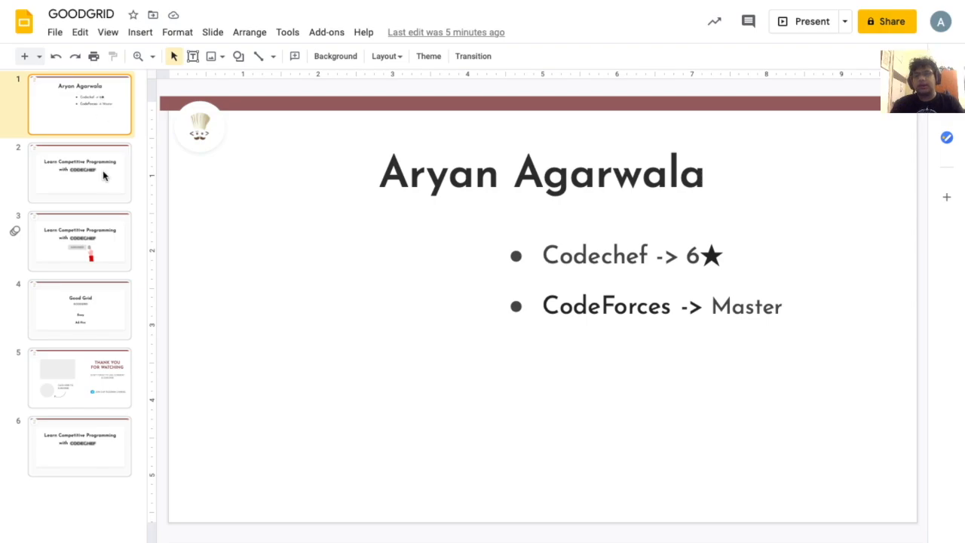
- Select slides 2 and 3 to reach the Learn Competitive Programming subscribe slide
left_click(79, 172)
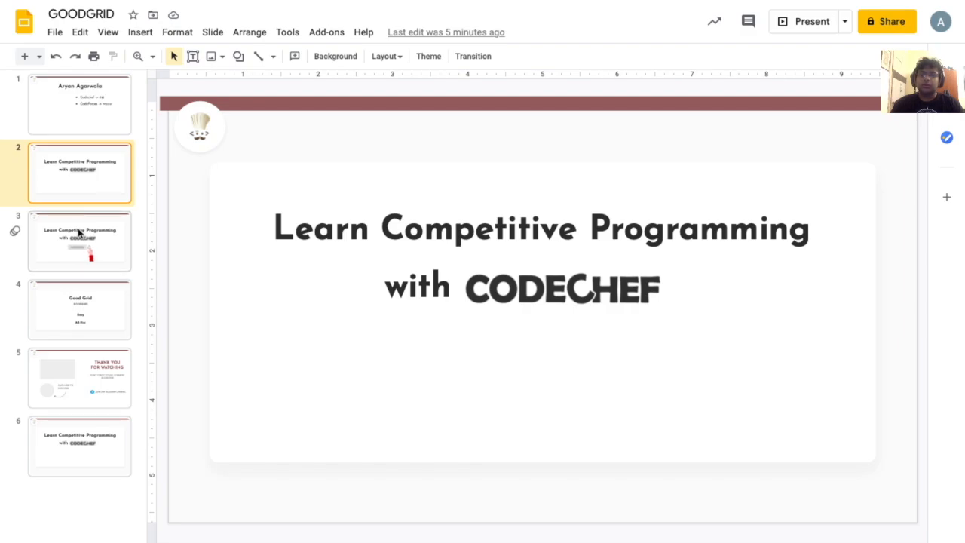
right_click(79, 240)
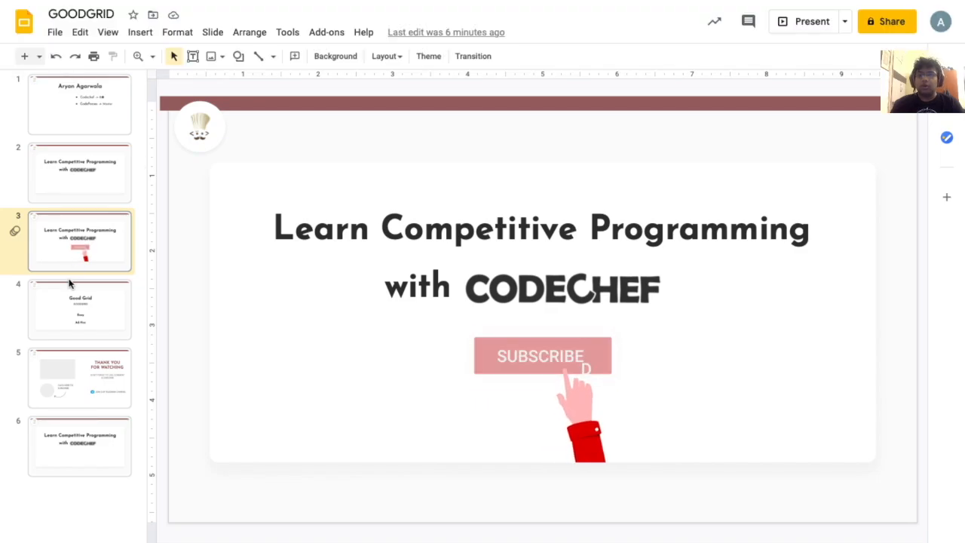
left_click(79, 309)
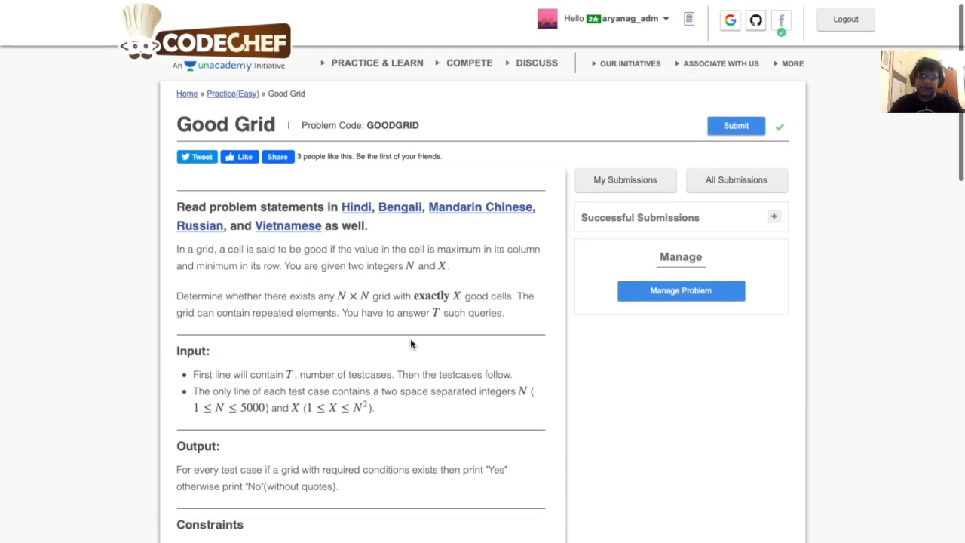
- Scroll to the Good Grid constraints, highlighting X ≤ N² and N ≤ 5000, then continue to the explanations
scroll("down", 3)
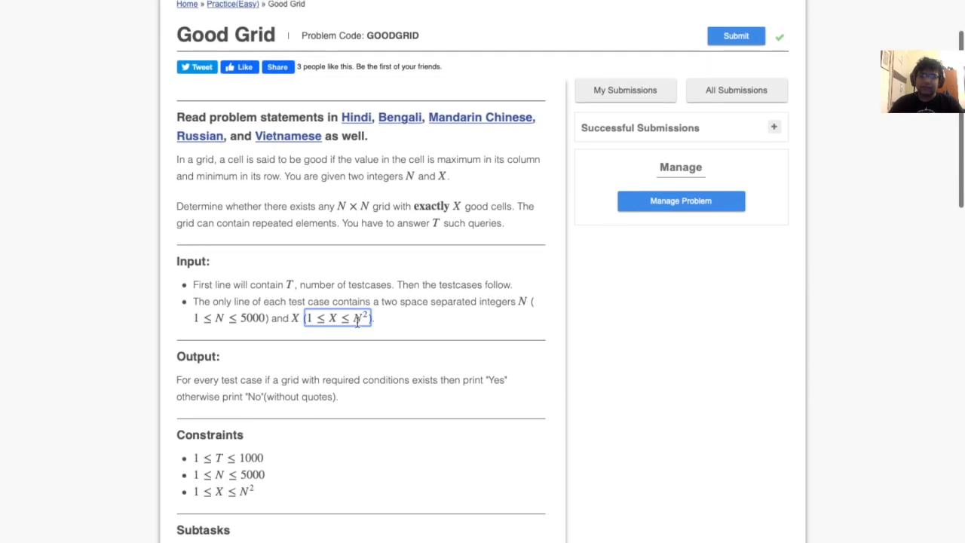
mouse_move(362, 412)
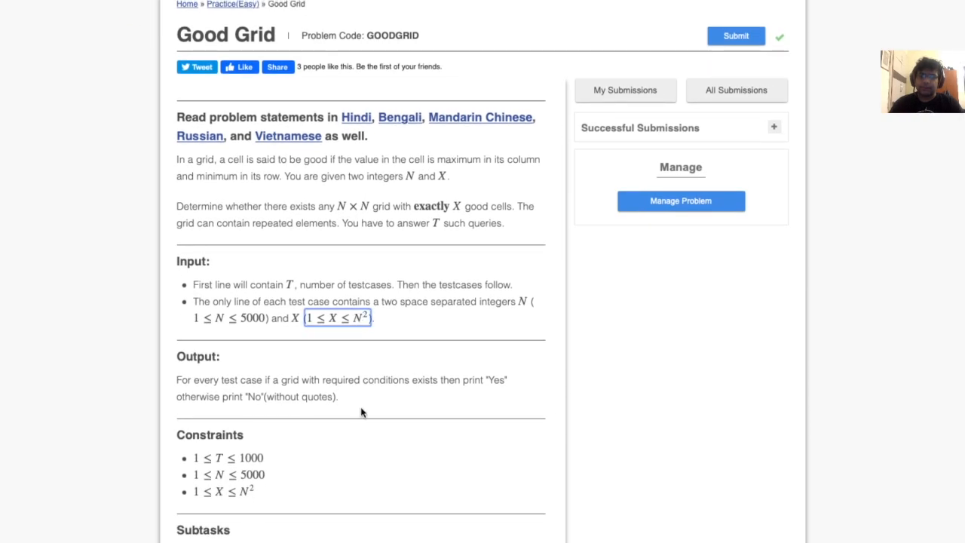
scroll("down", 3)
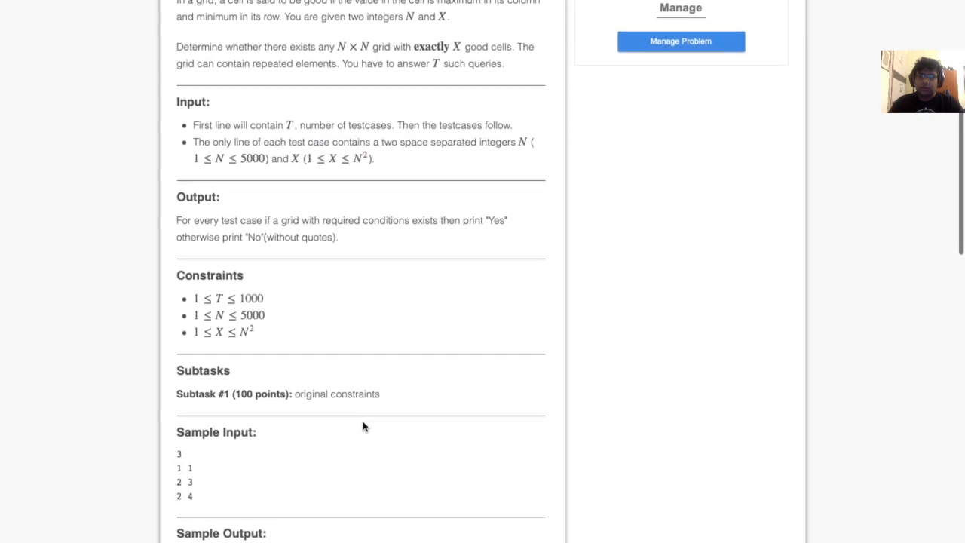
scroll("down", 3)
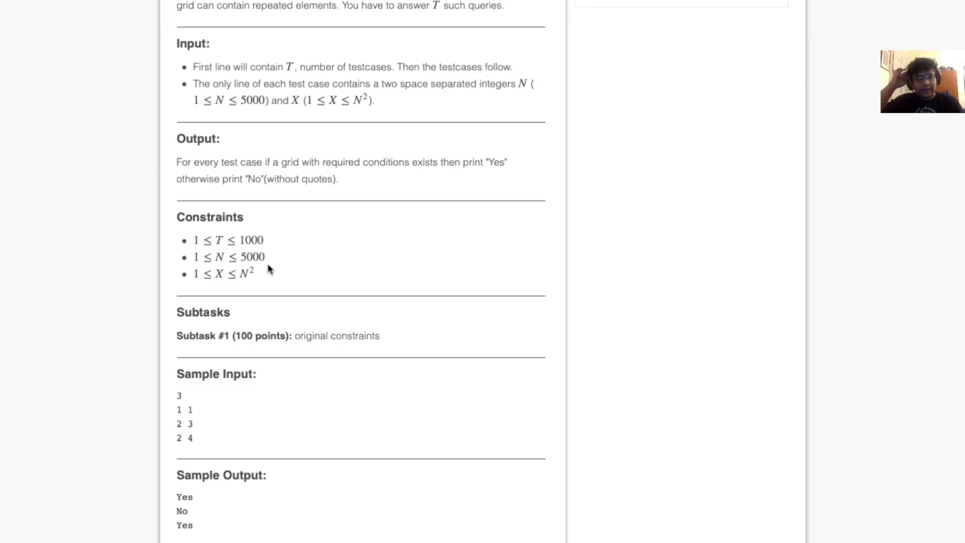
double_click(252, 257)
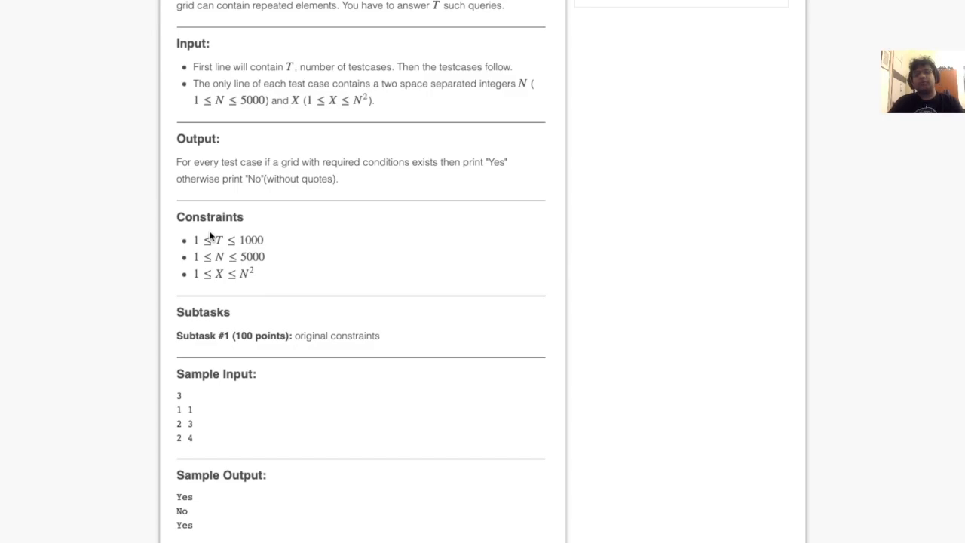
double_click(251, 257)
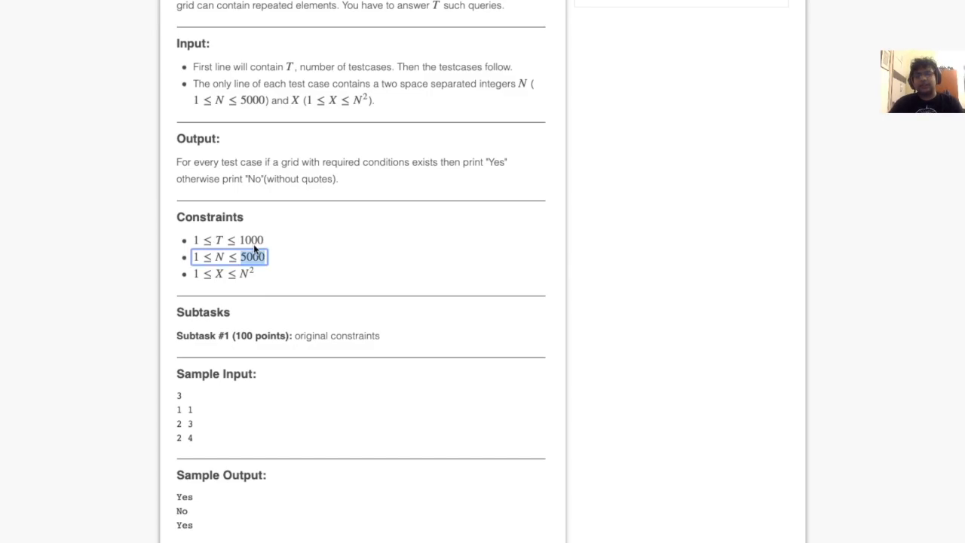
left_click(343, 253)
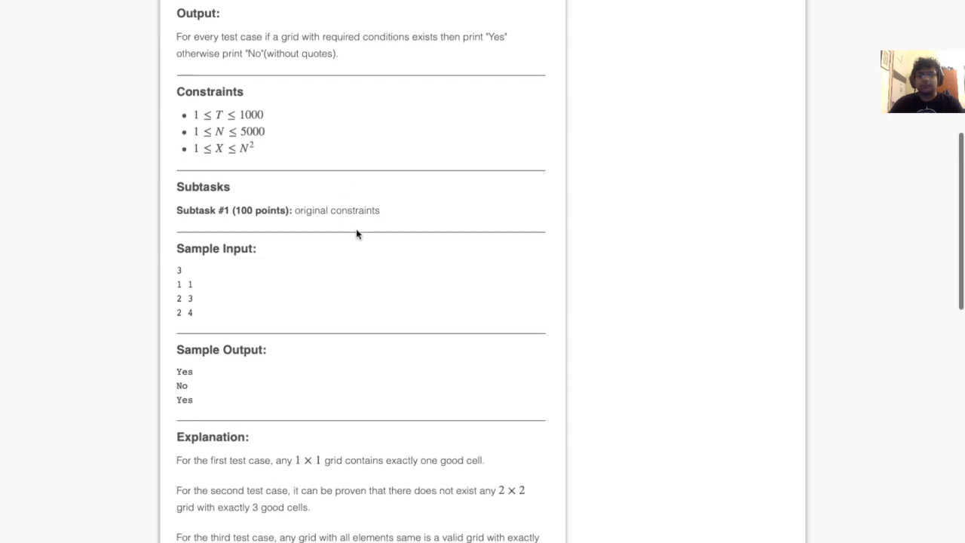
mouse_move(193, 278)
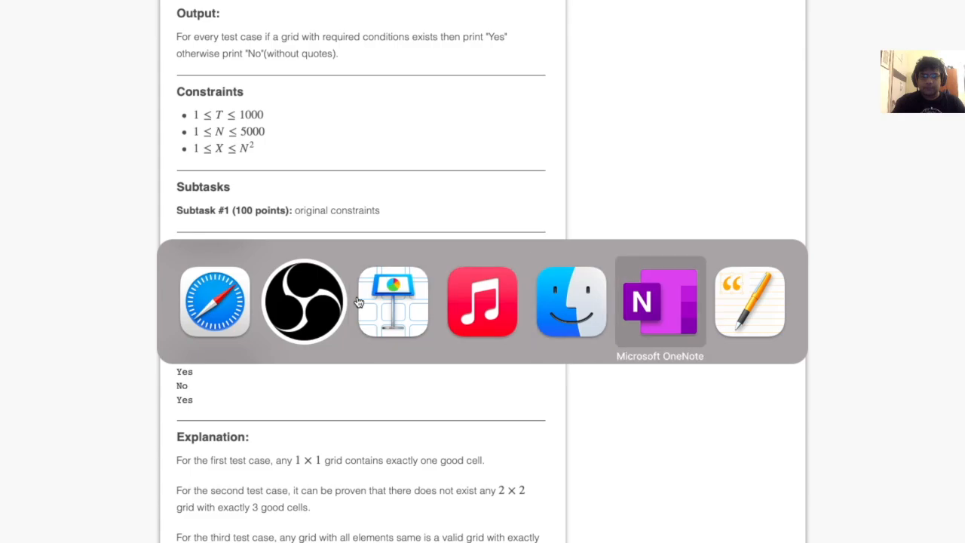
- Draw a one-cell box containing 10 with an arrow labelled Yes in OneNote
left_click(660, 301)
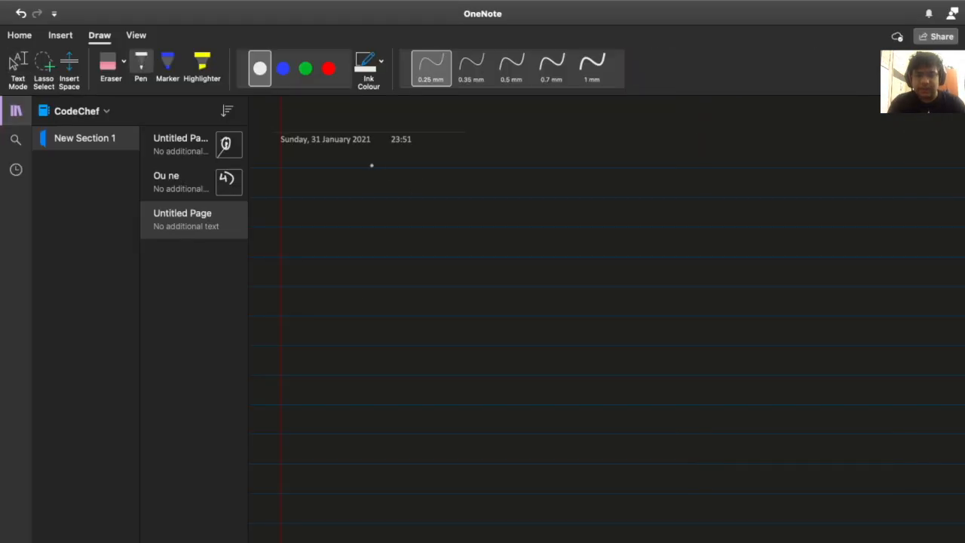
left_click_drag(352, 198, 368, 168)
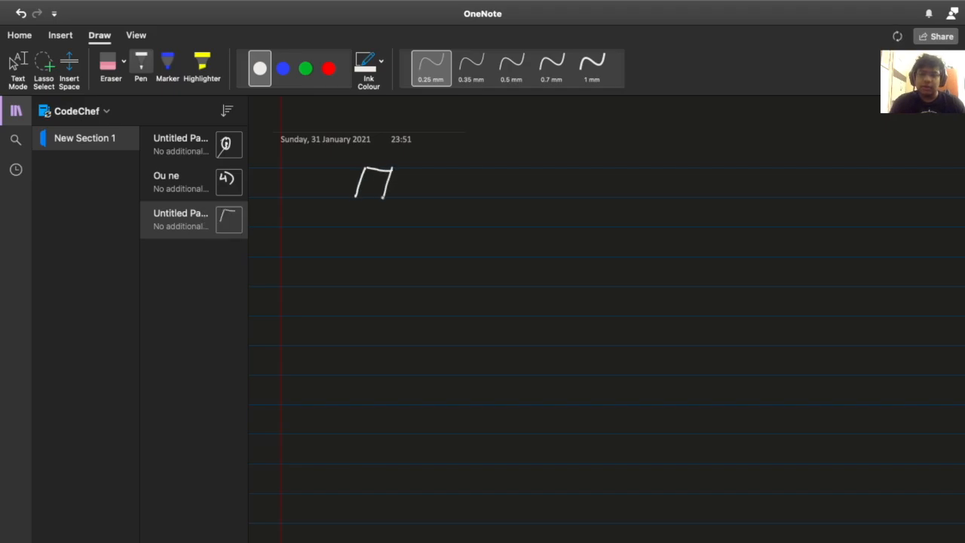
left_click_drag(354, 197, 392, 193)
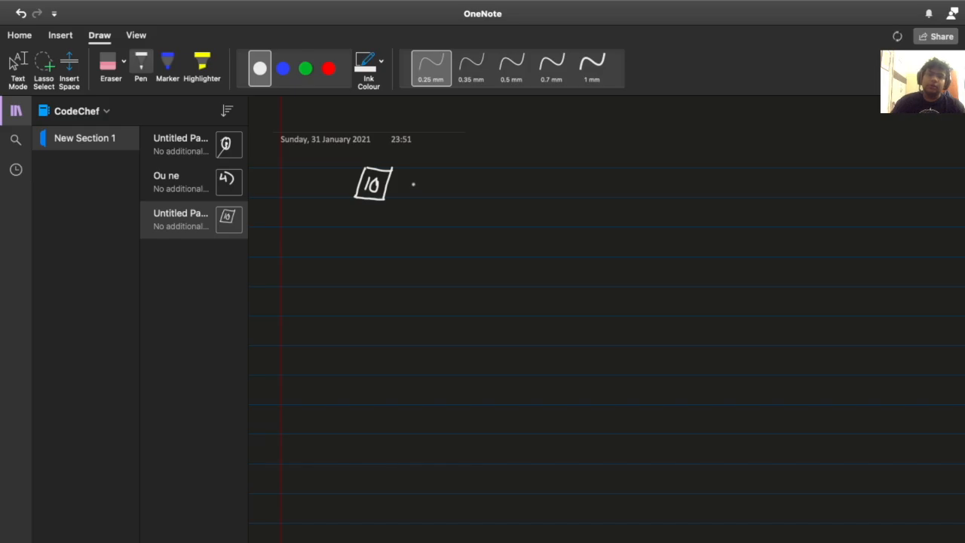
left_click_drag(396, 186, 448, 192)
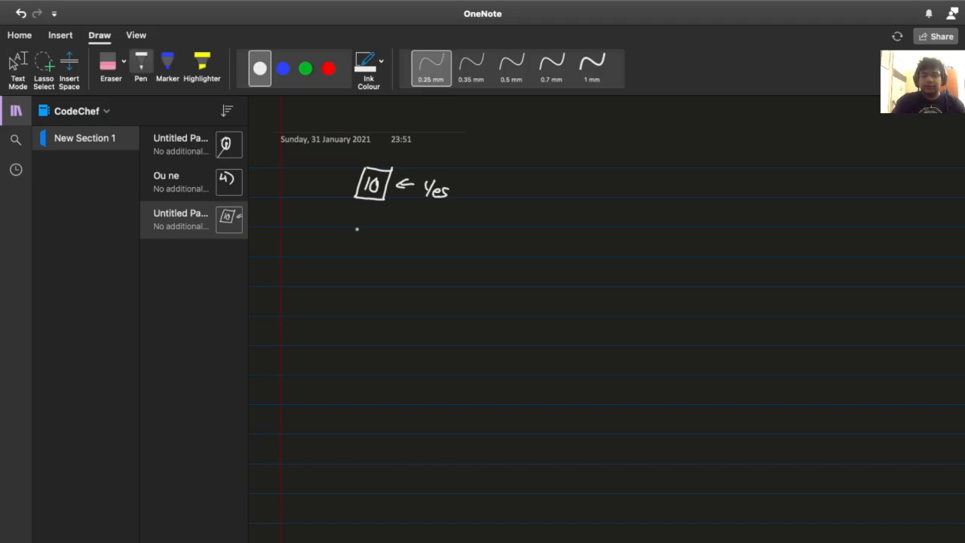
- Draw a 2×2 grid with a dot and a No arrow, and start a third grid below
left_click_drag(358, 230, 404, 290)
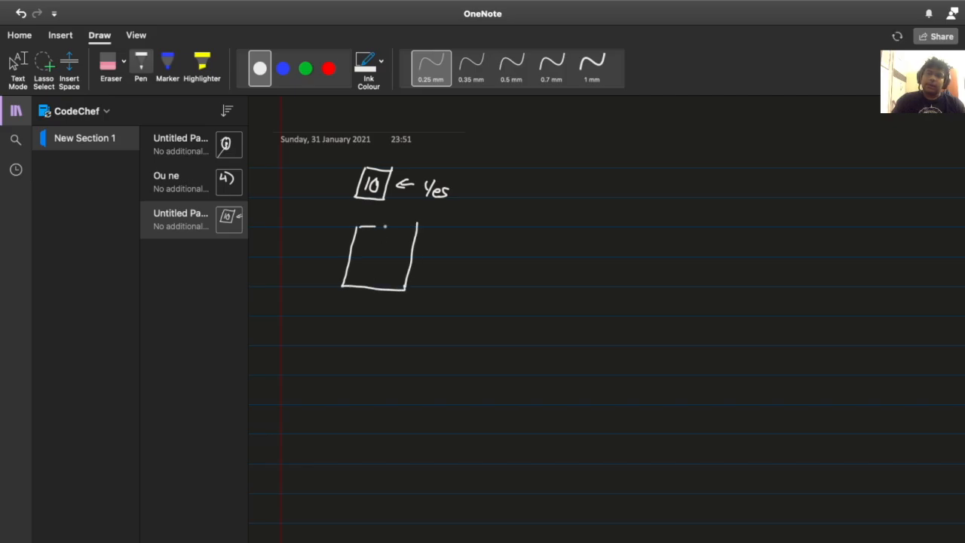
left_click_drag(413, 227, 368, 292)
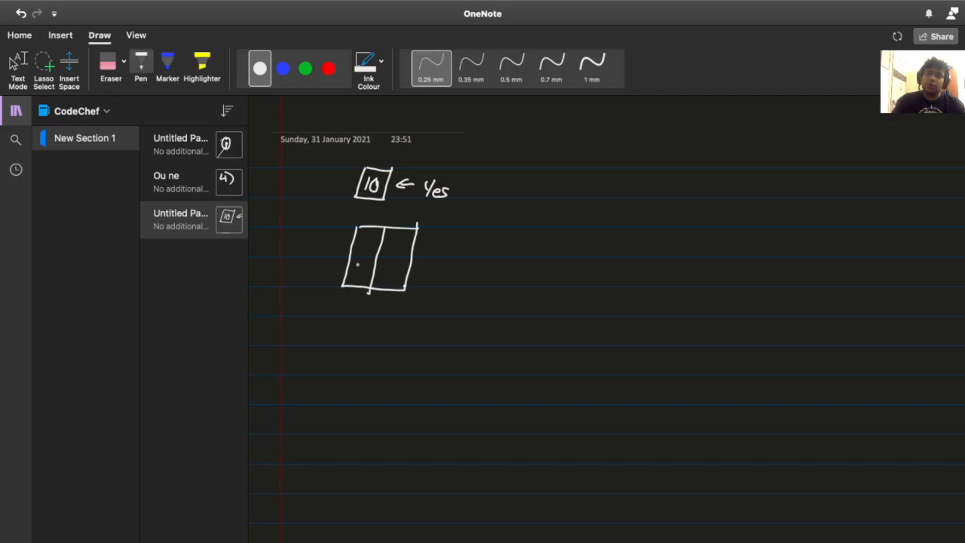
left_click_drag(344, 256, 415, 260)
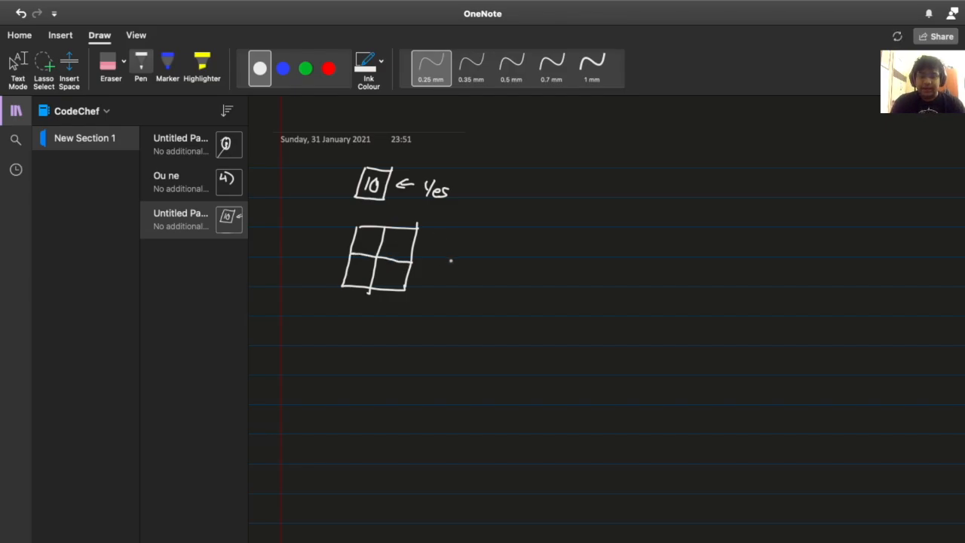
left_click_drag(452, 255, 433, 255)
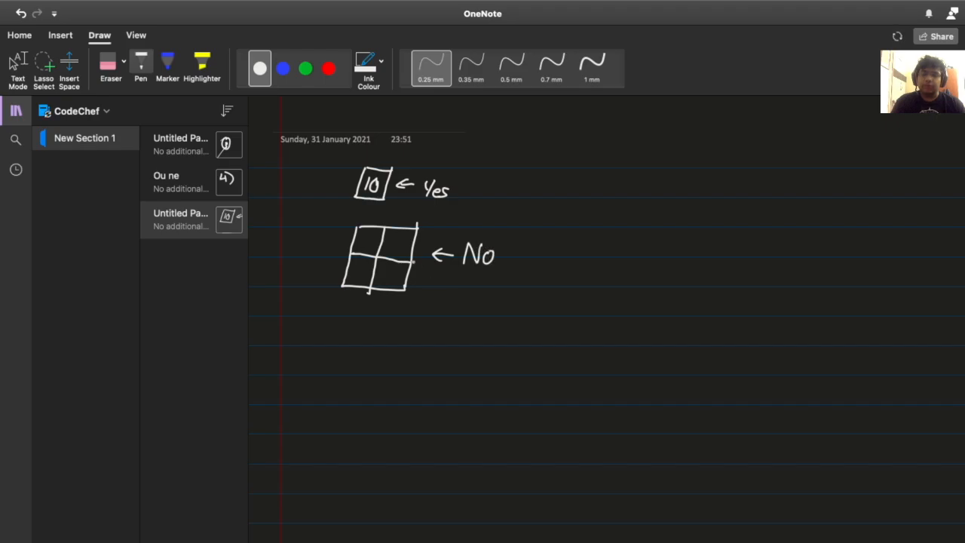
left_click(395, 241)
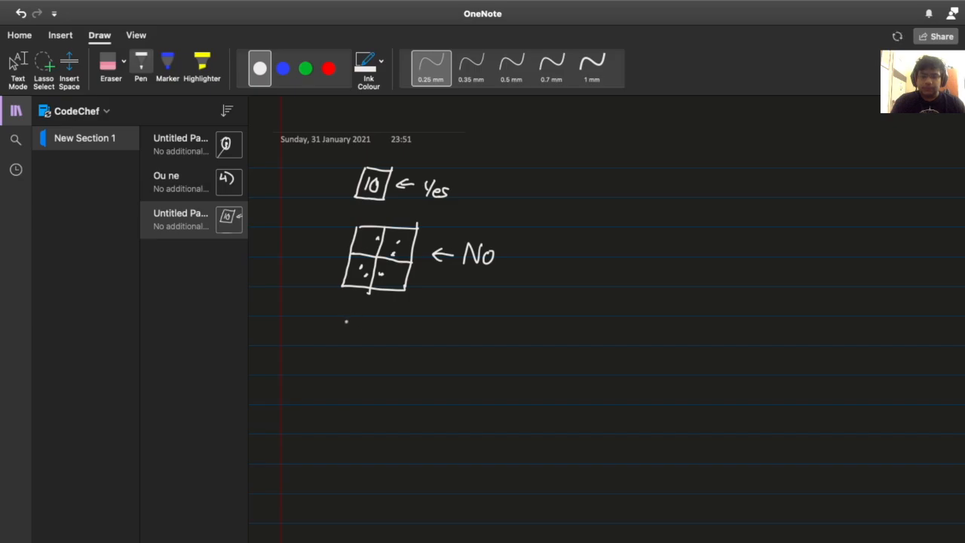
left_click_drag(347, 317, 373, 375)
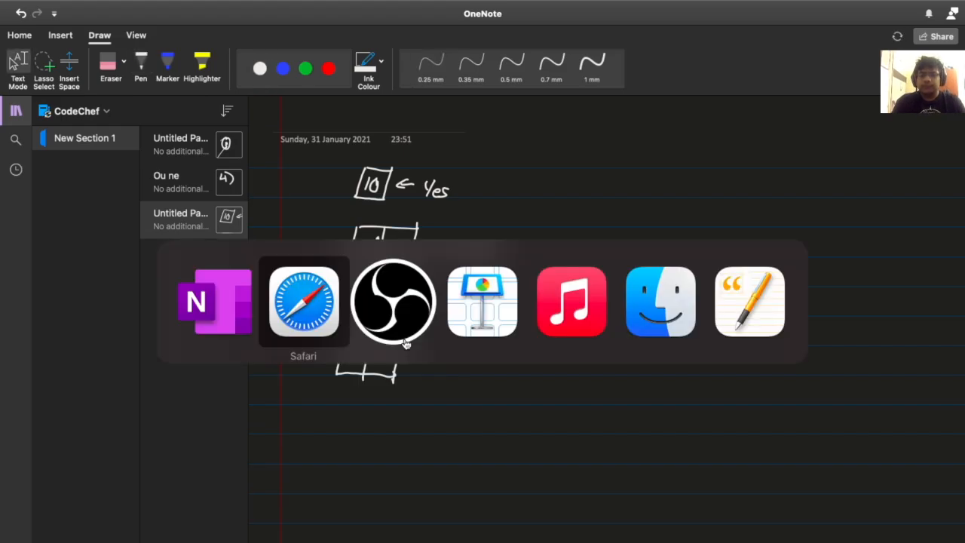
- Write 5 in every cell of the third grid and label it Yes with an arrow
left_click(303, 301)
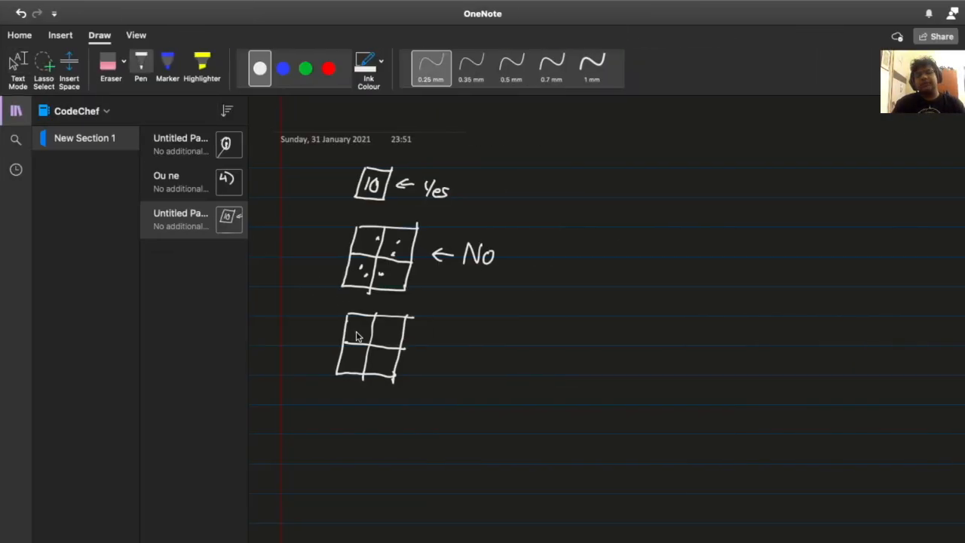
left_click_drag(354, 339, 360, 331)
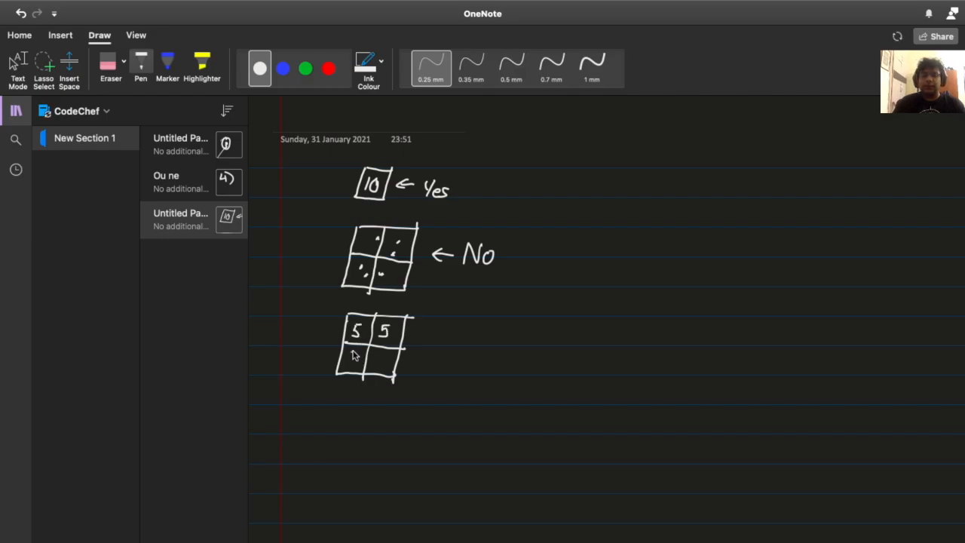
left_click_drag(350, 361, 385, 366)
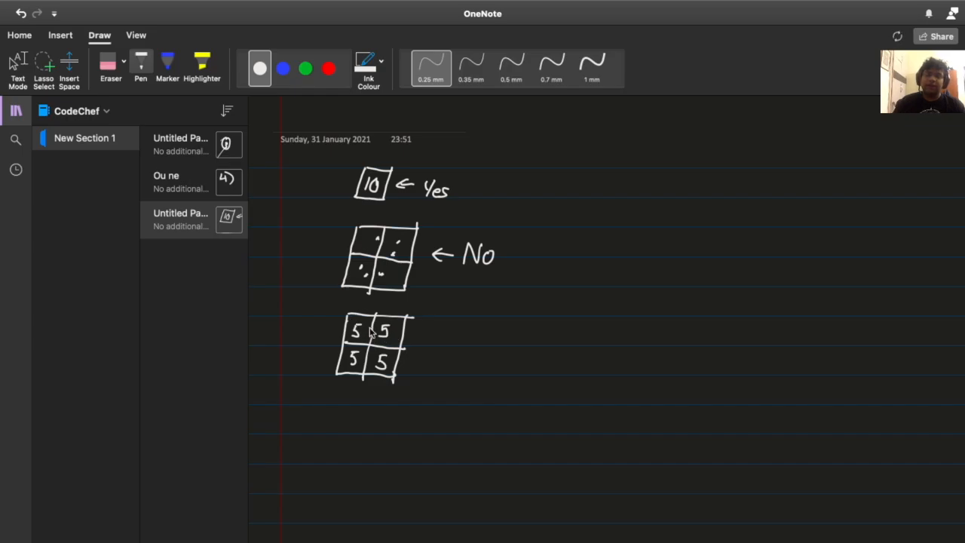
mouse_move(367, 310)
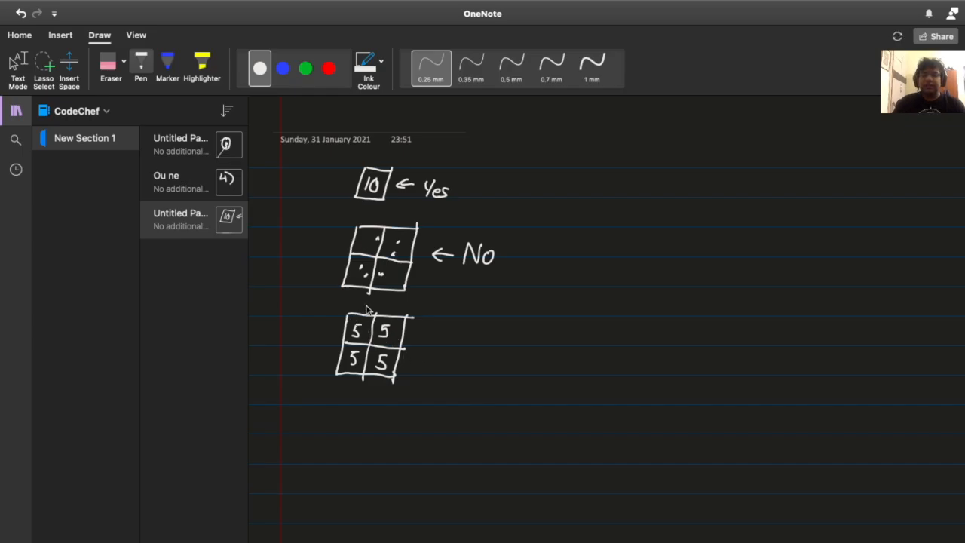
mouse_move(402, 309)
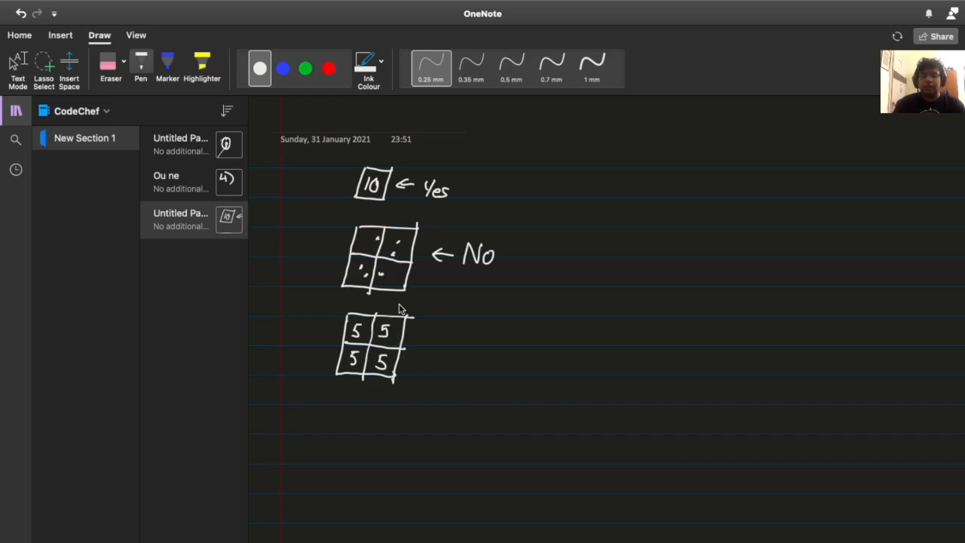
mouse_move(440, 344)
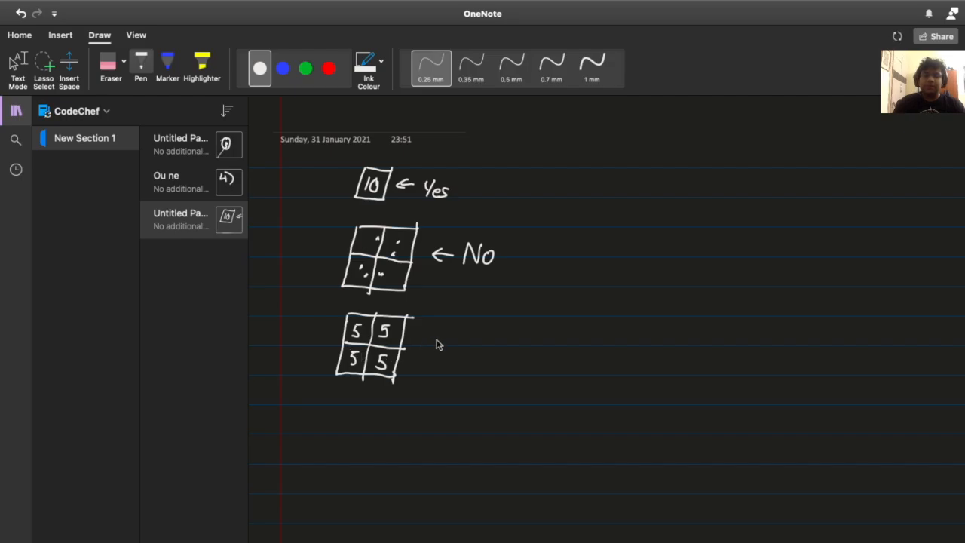
left_click_drag(441, 340, 422, 340)
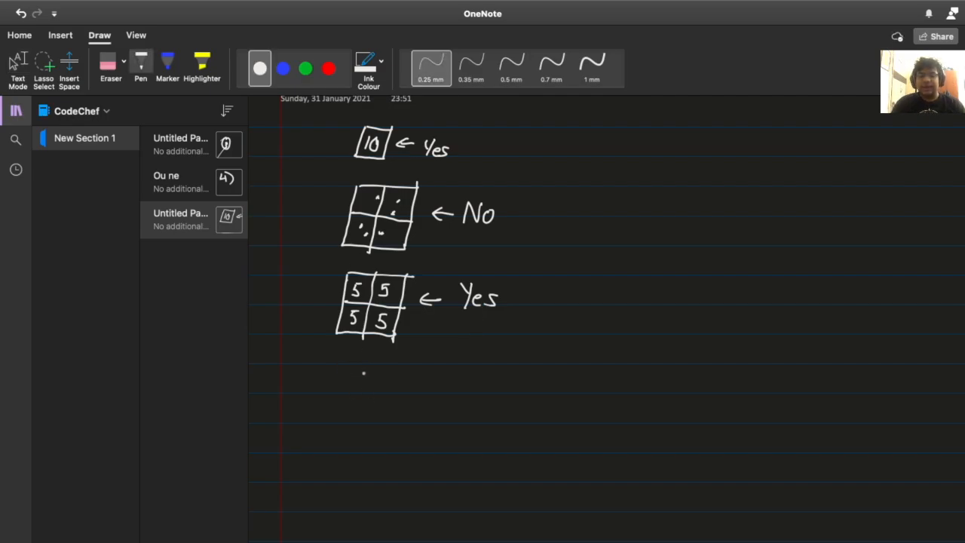
- Draw a larger grid of four vertical and several horizontal lines below the grid of fives
left_click_drag(362, 369, 350, 448)
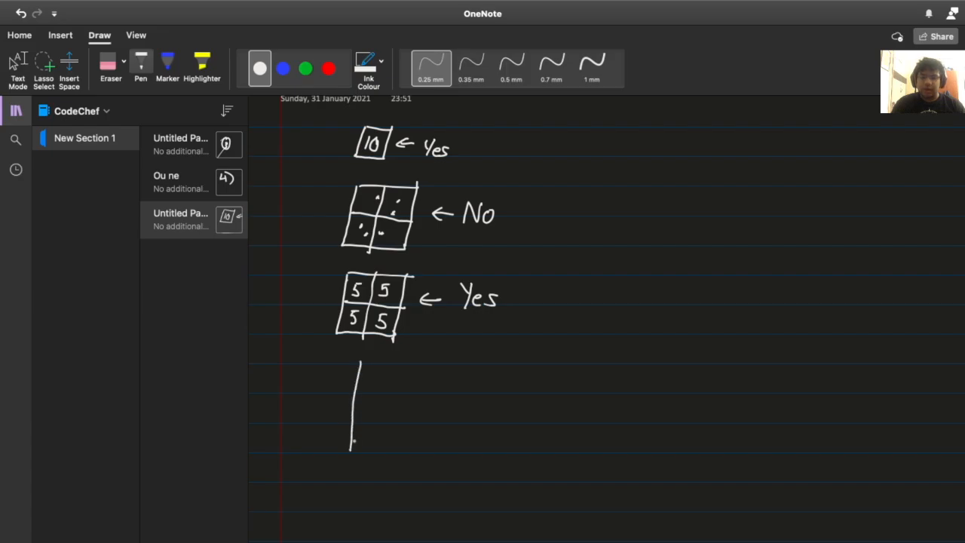
left_click_drag(384, 366, 377, 456)
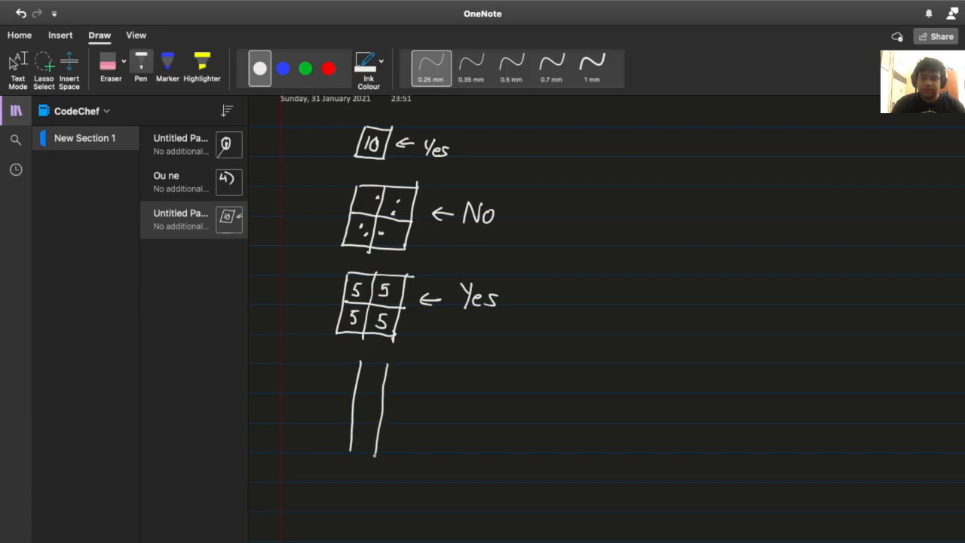
left_click_drag(415, 365, 403, 452)
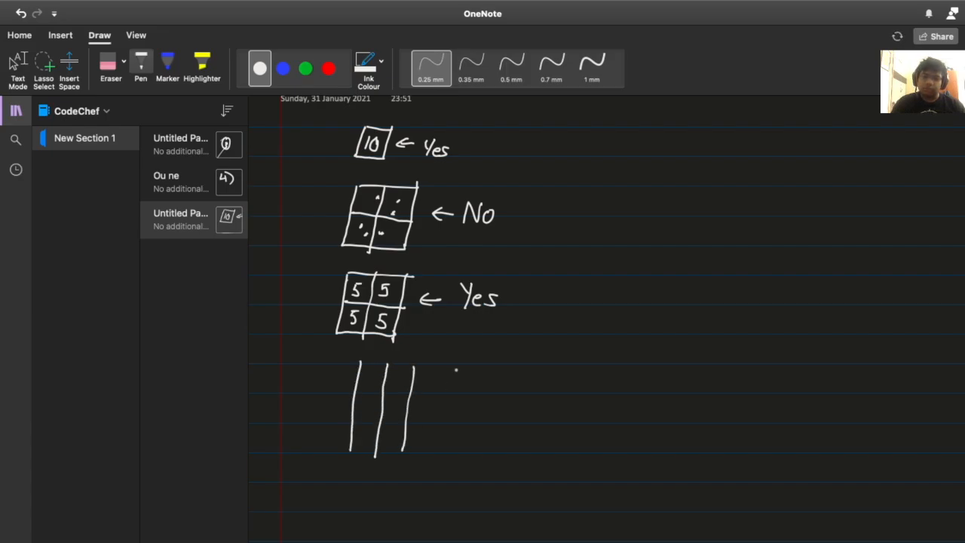
left_click_drag(456, 365, 445, 448)
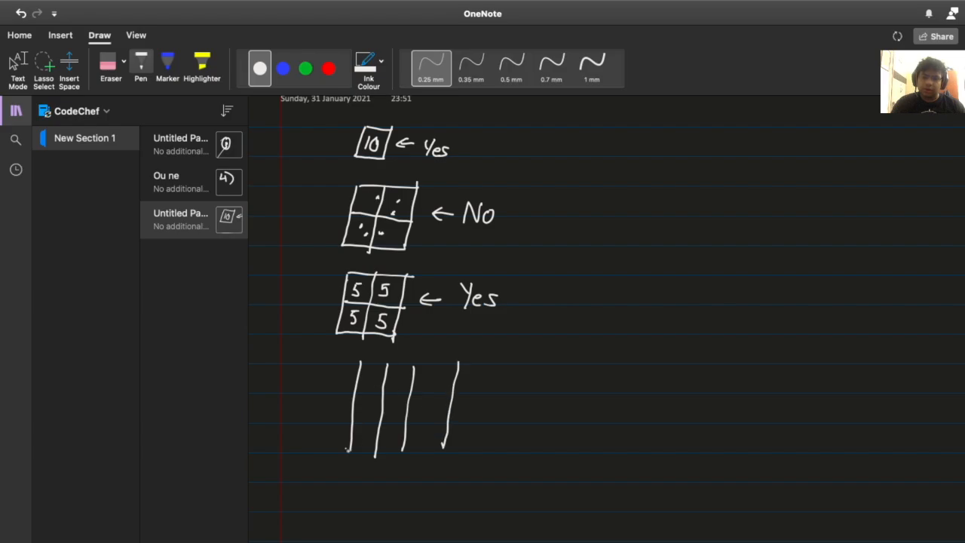
left_click_drag(349, 452, 371, 486)
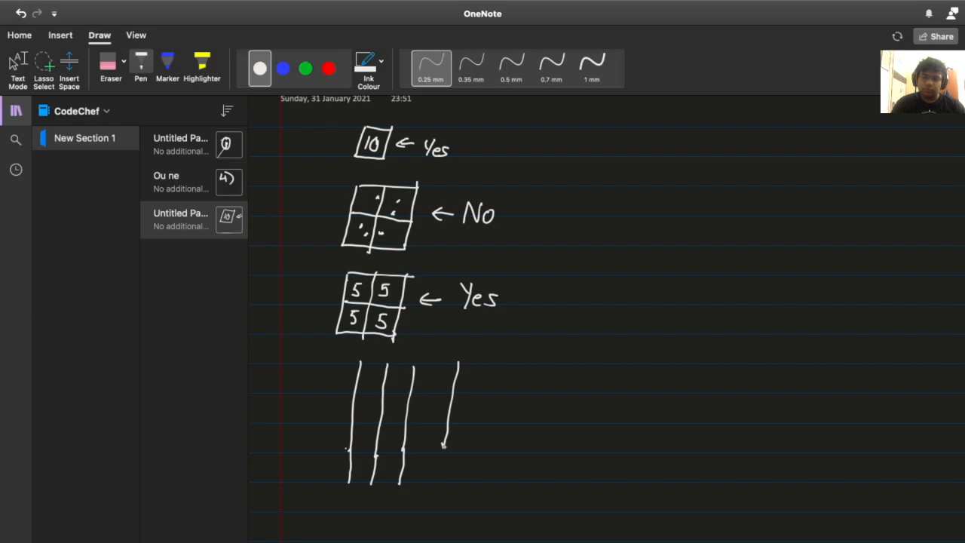
left_click_drag(320, 392, 369, 394)
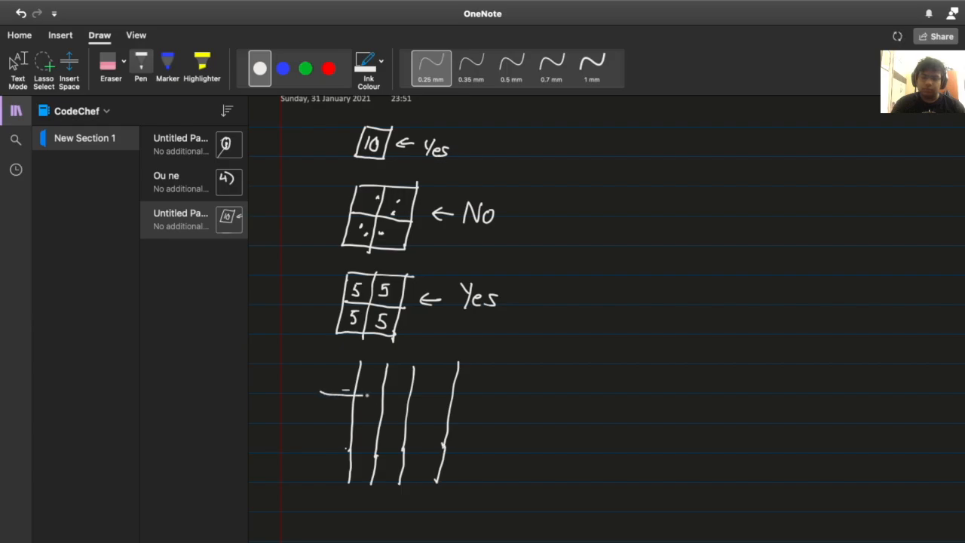
left_click_drag(321, 390, 490, 386)
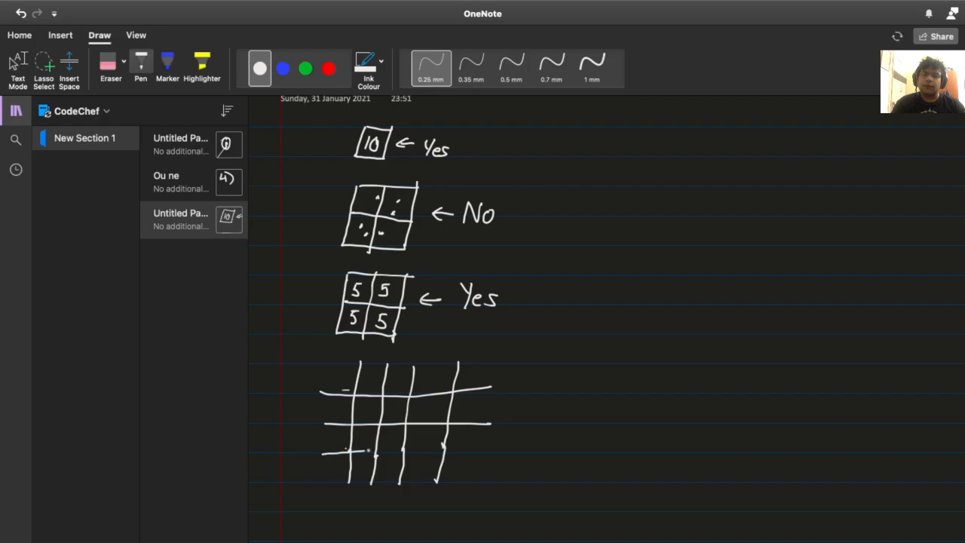
left_click_drag(321, 450, 507, 448)
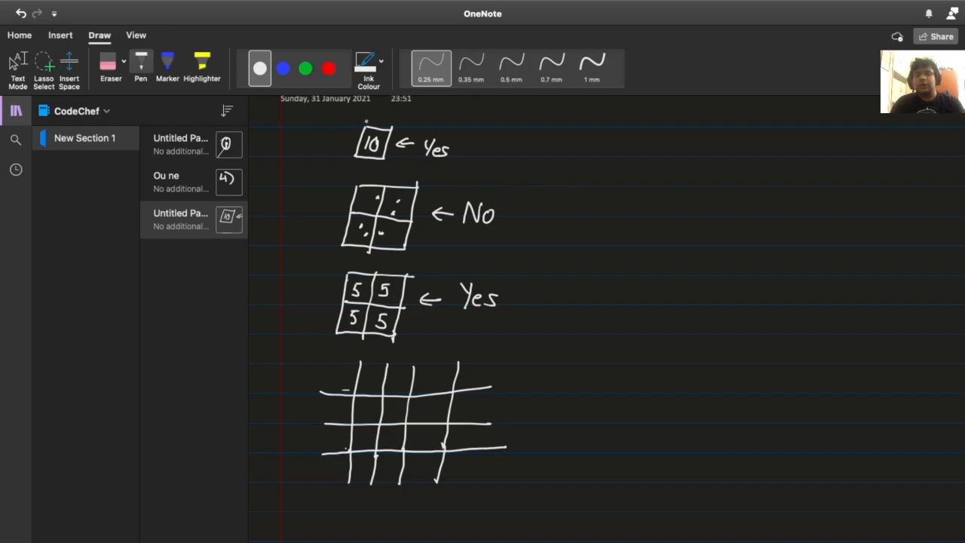
- Dot grid cells using blue, green, white and red ink, ending with blue selected
left_click(283, 69)
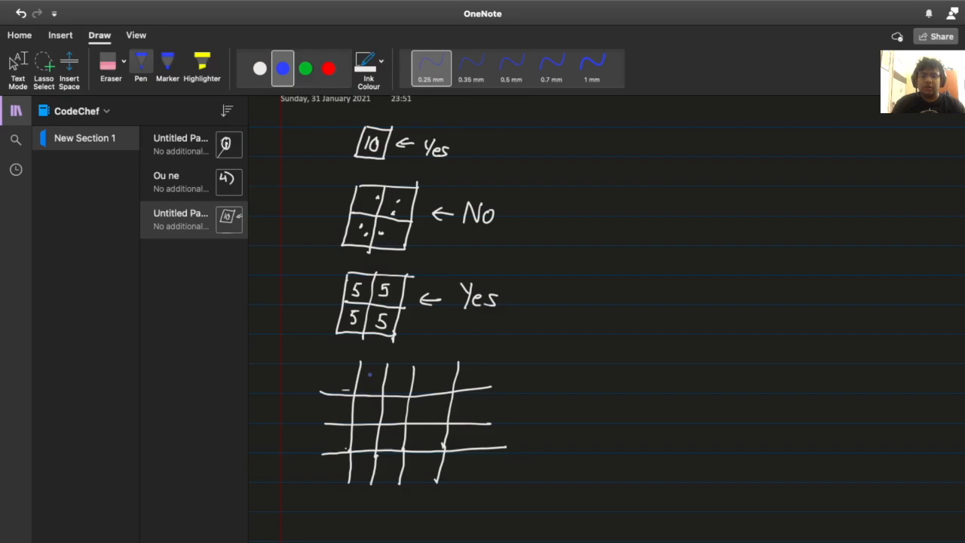
left_click(369, 380)
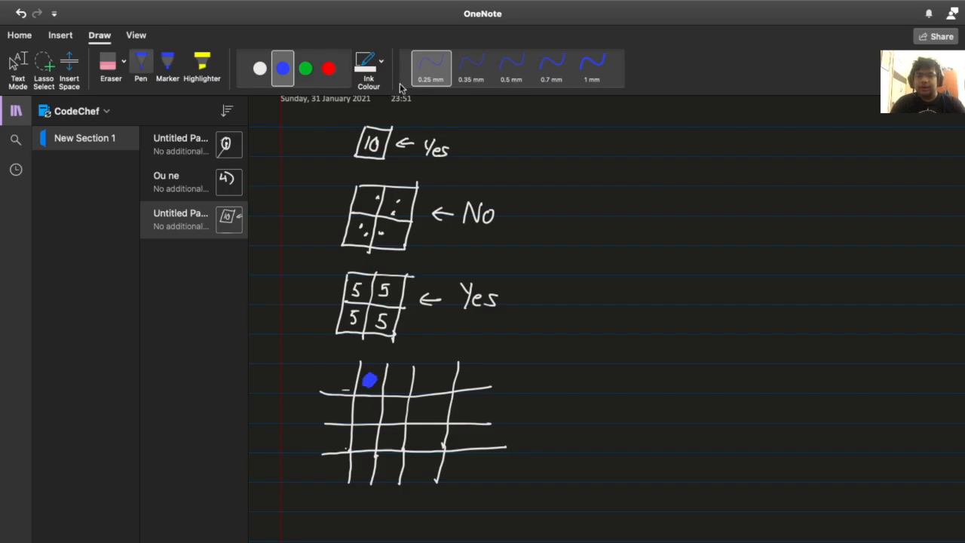
left_click(306, 68)
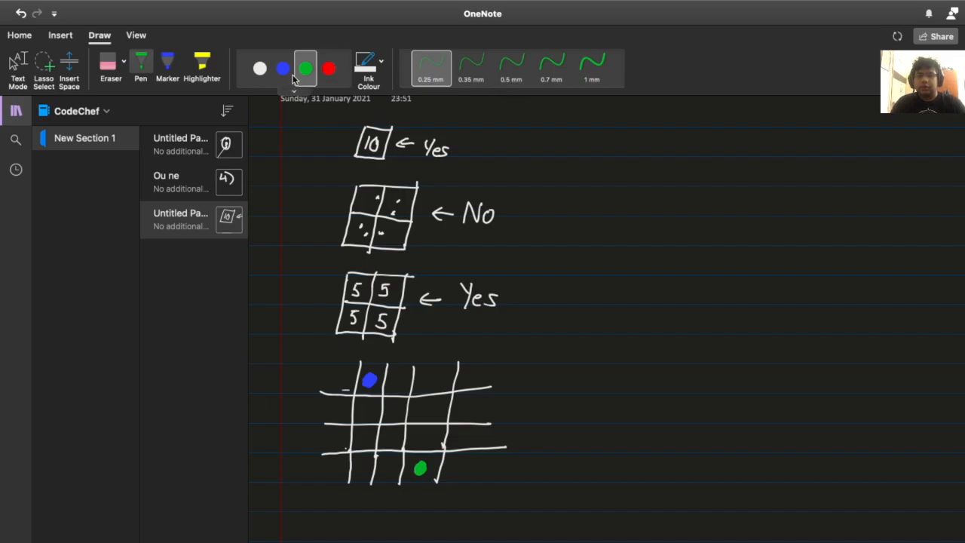
left_click(259, 69)
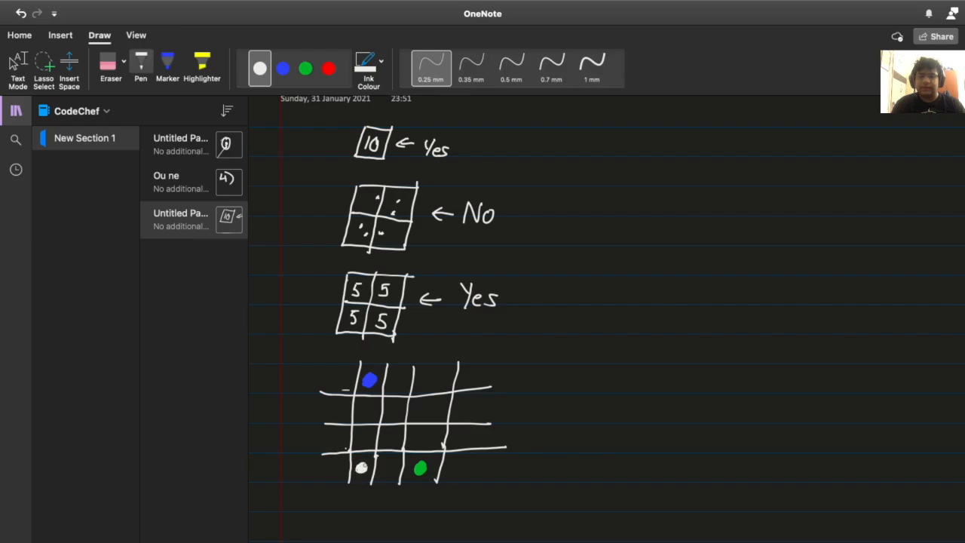
left_click(329, 68)
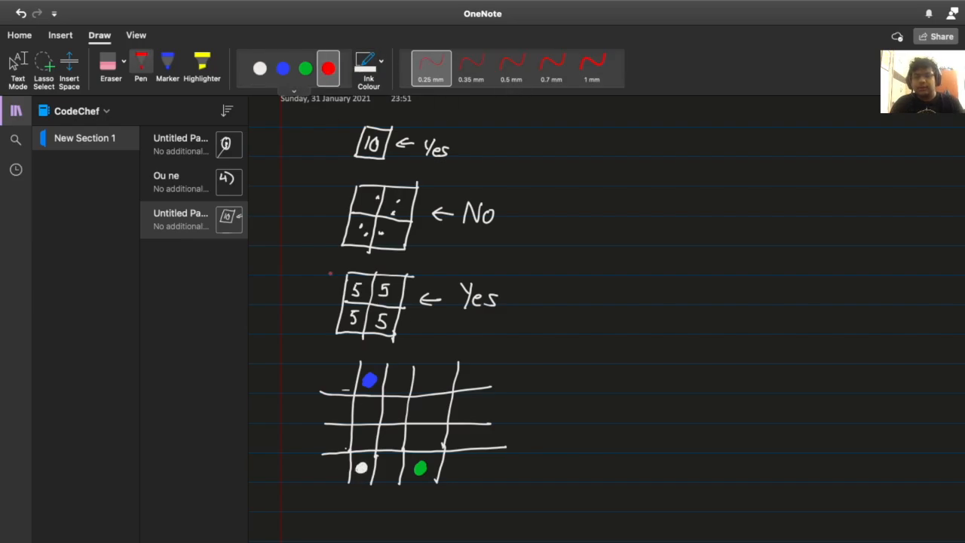
left_click(429, 379)
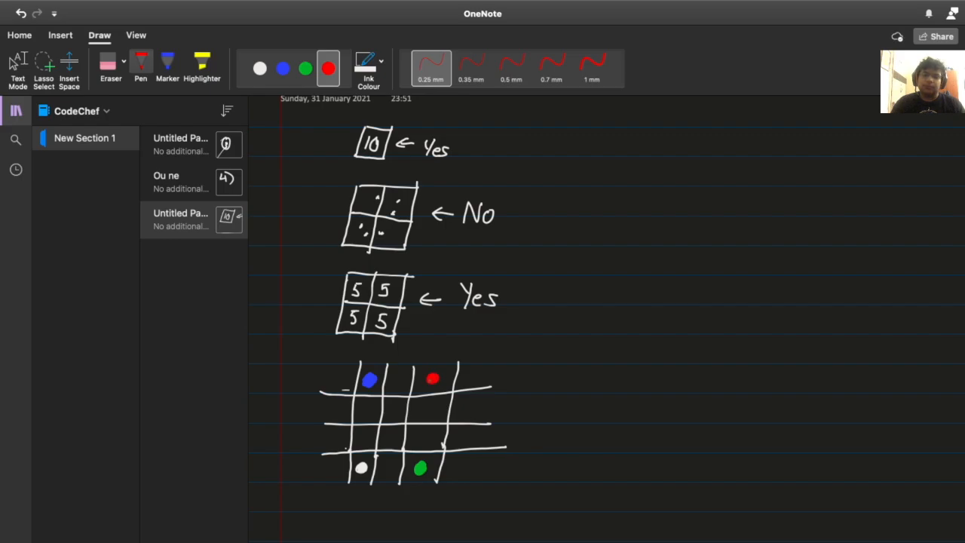
left_click(282, 69)
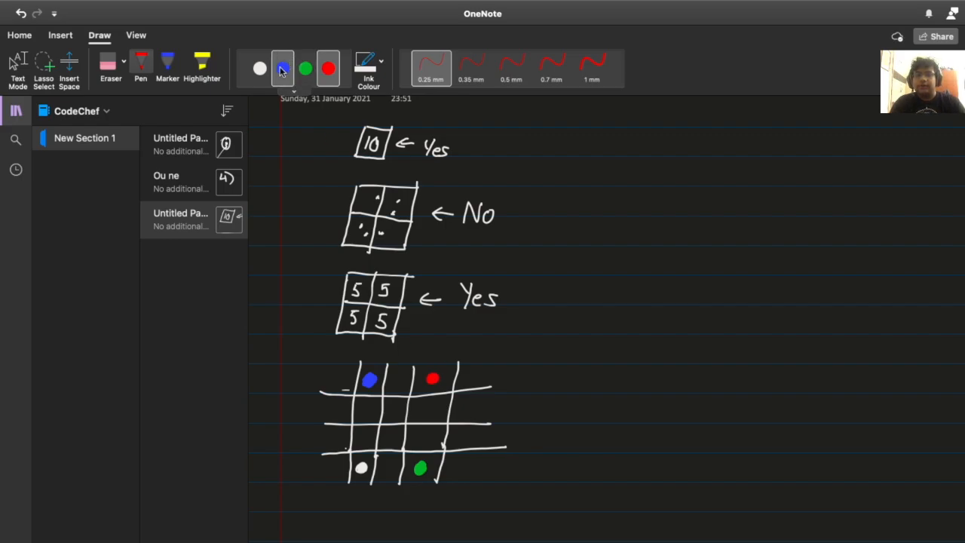
left_click(282, 69)
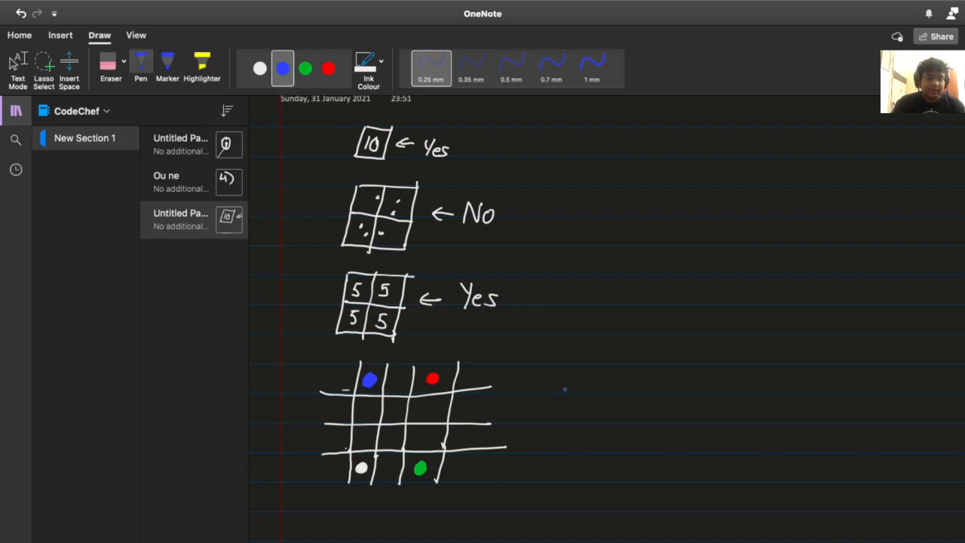
- Handwrite blue ≥ red in blue ink and begin the next inequality below it
left_click_drag(572, 389, 592, 388)
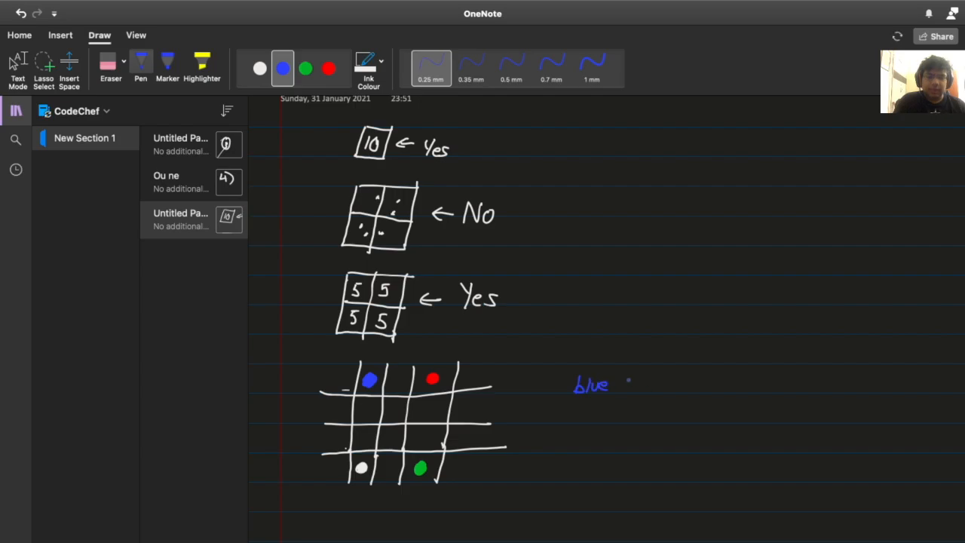
left_click_drag(626, 384, 690, 386)
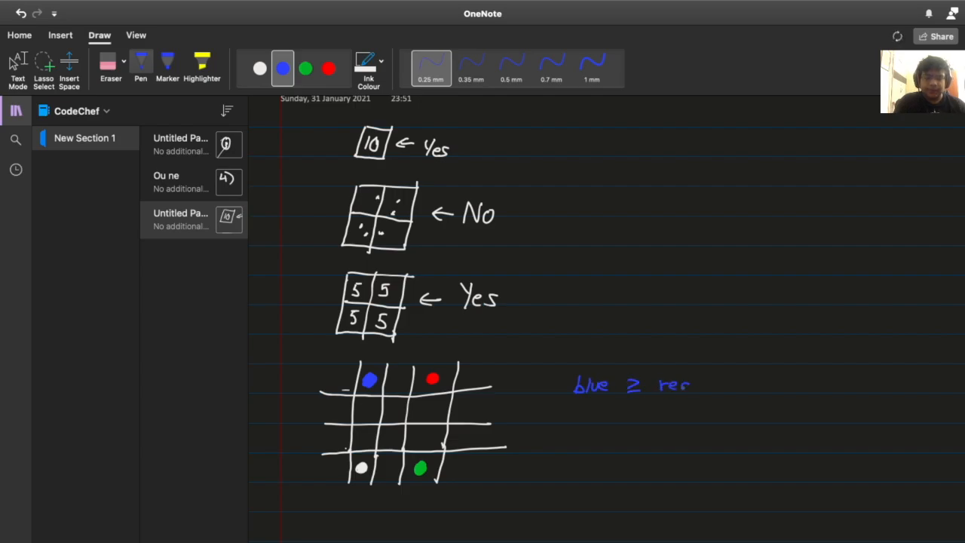
left_click_drag(671, 384, 693, 385)
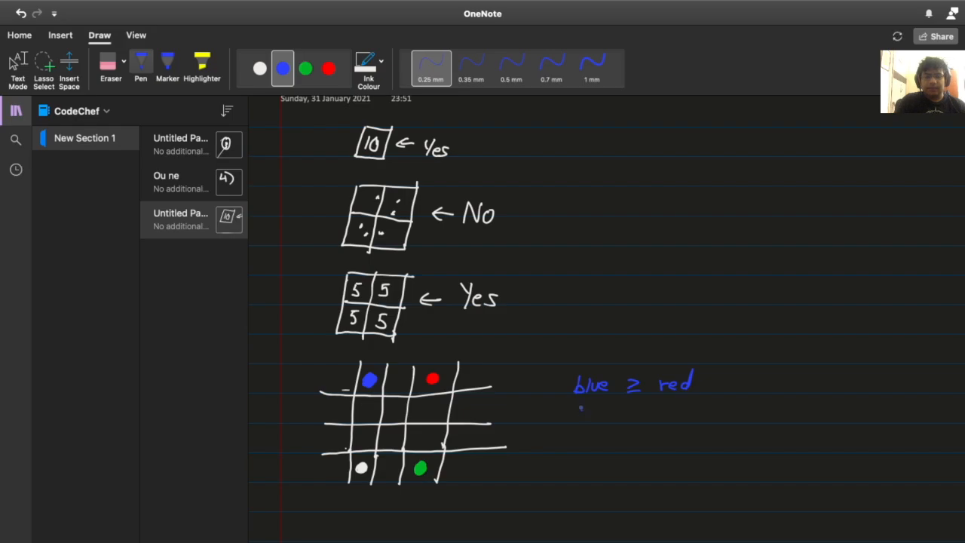
left_click_drag(576, 417, 613, 417)
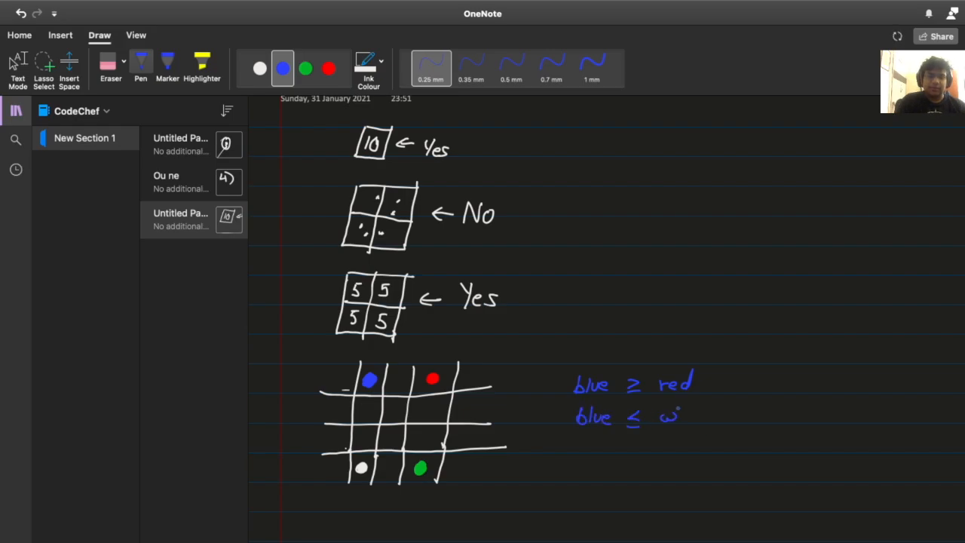
type("hite")
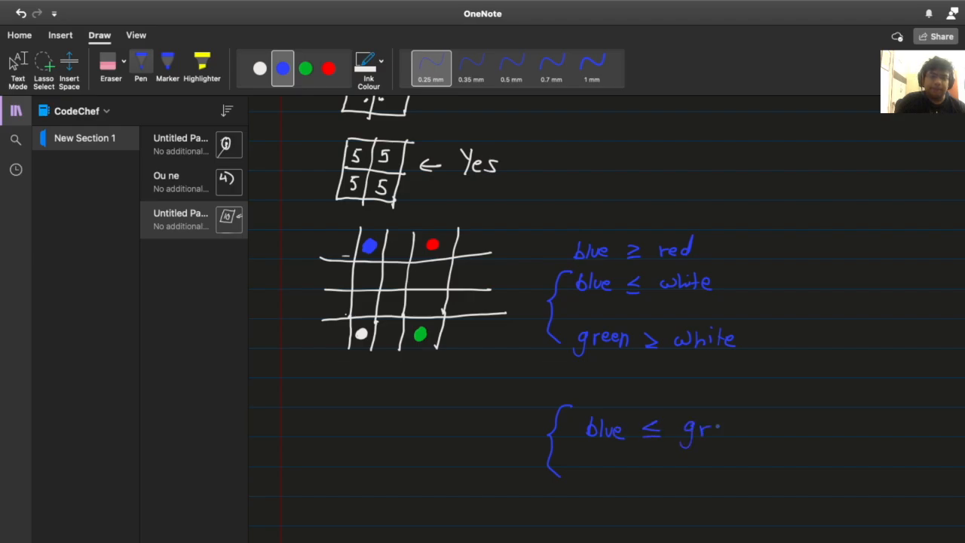
- Finish blue ≤ green, add green ≤ red below, and select red ink
left_click_drag(698, 430, 742, 430)
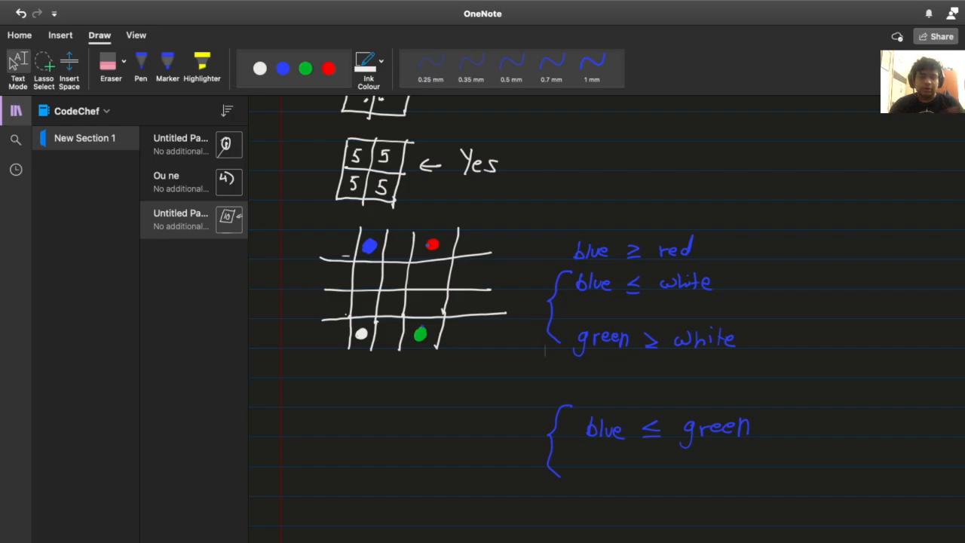
left_click(283, 69)
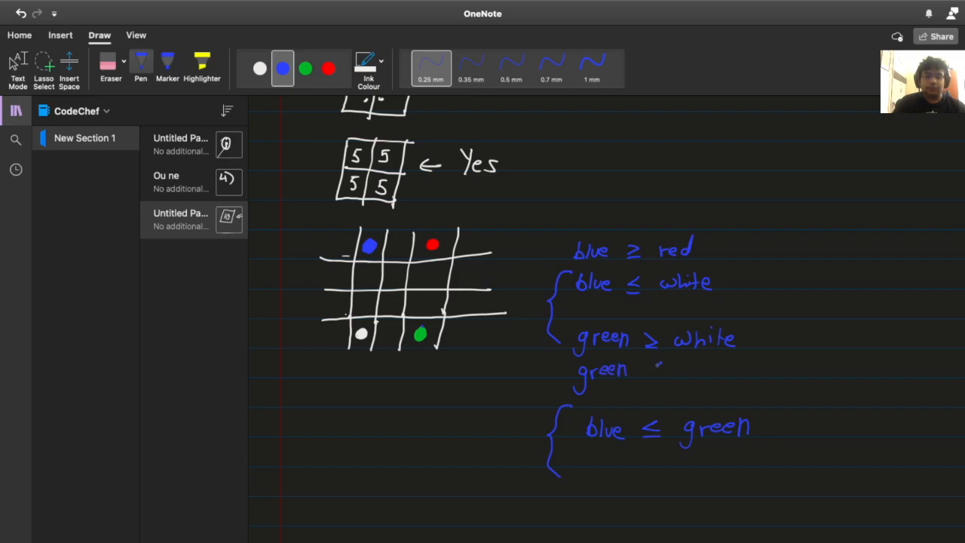
left_click_drag(648, 377, 667, 366)
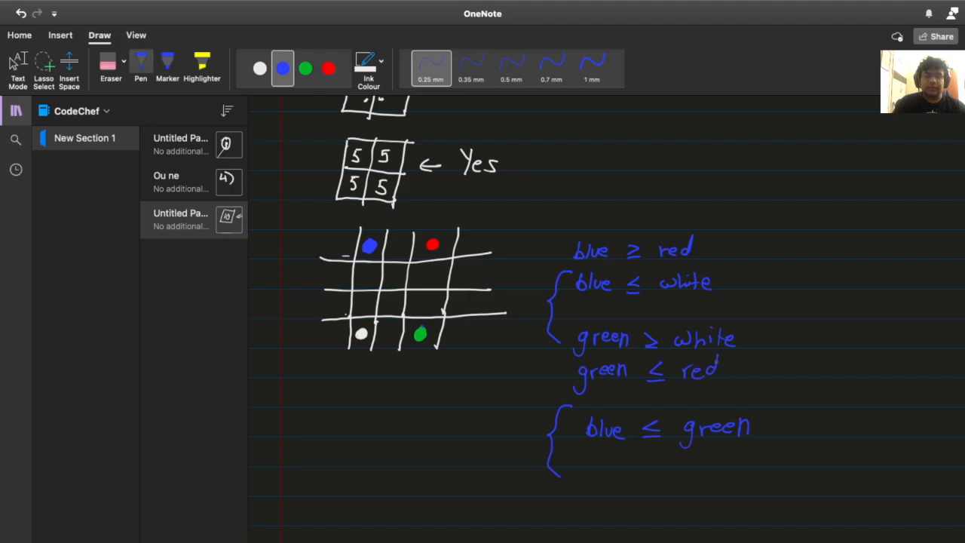
left_click(329, 69)
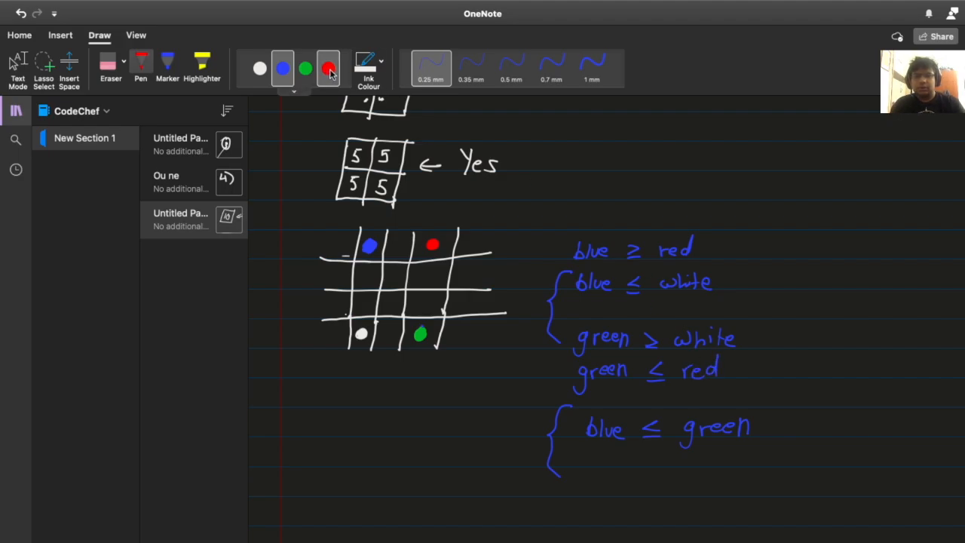
- Draw a red arrow from blue ≥ red to green ≤ red and write blue ≥ green
left_click(328, 69)
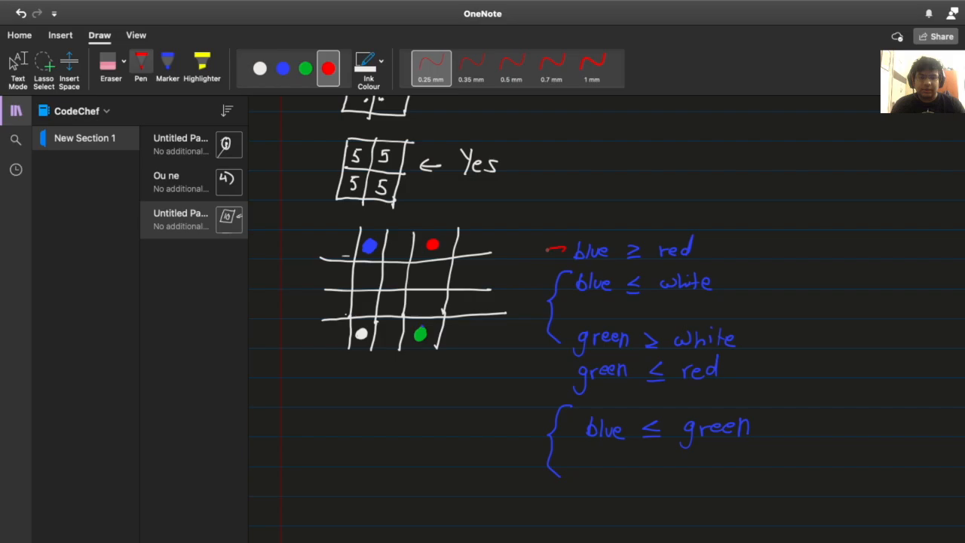
left_click_drag(549, 249, 548, 366)
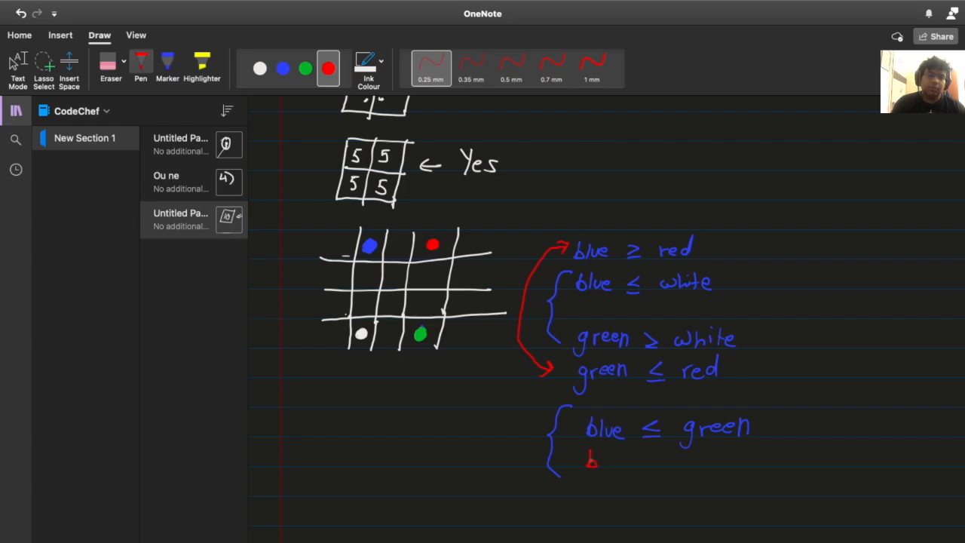
left_click_drag(586, 460, 656, 463)
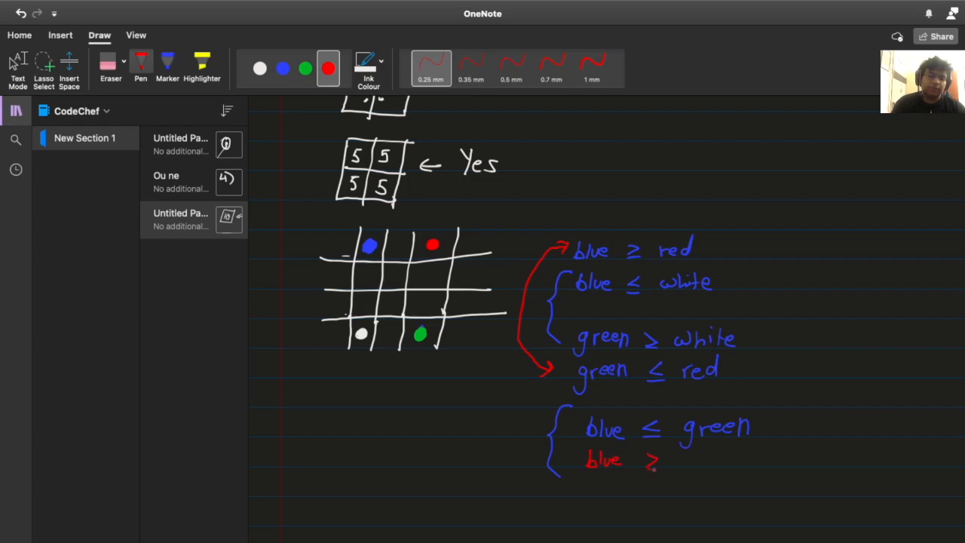
type("green")
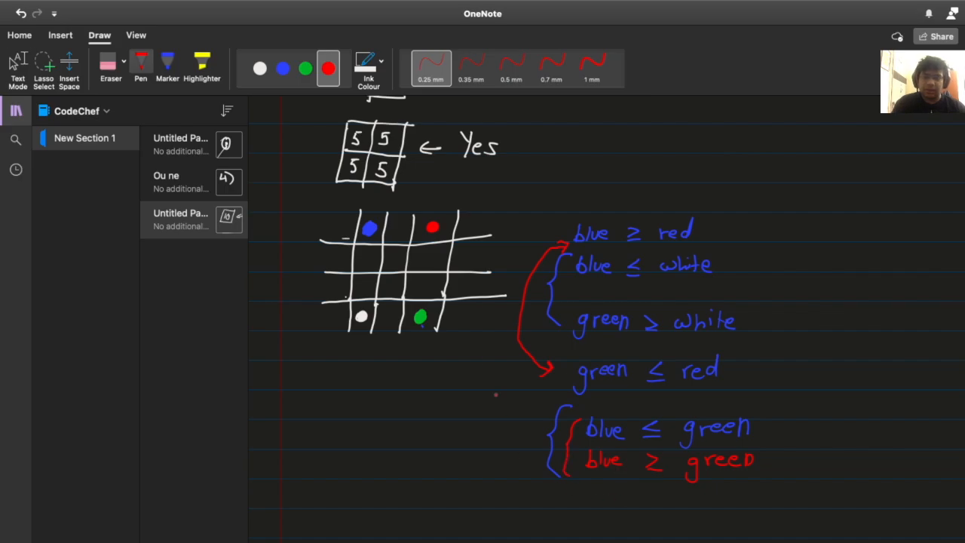
left_click(259, 69)
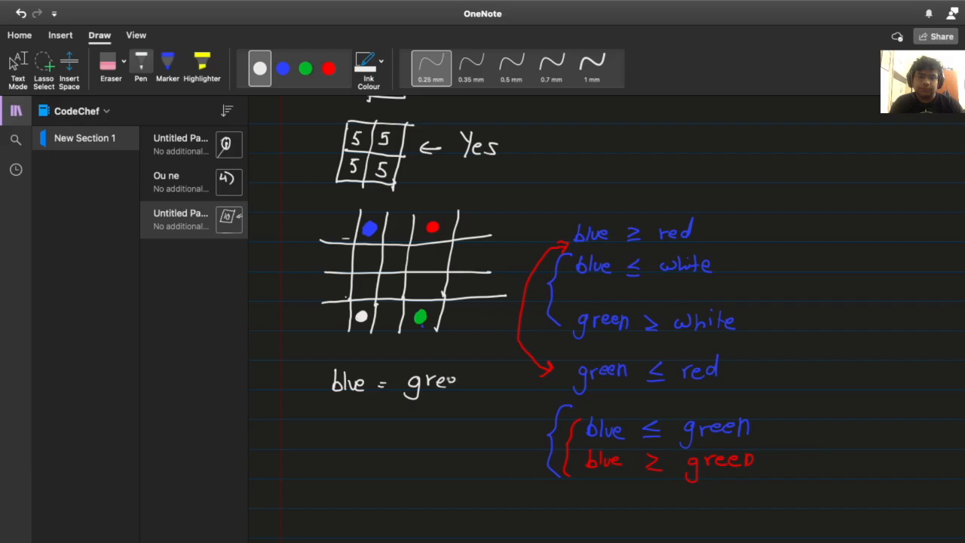
- Complete blue = green and draw arrows pointing at the white and red dots
left_click_drag(437, 381, 471, 384)
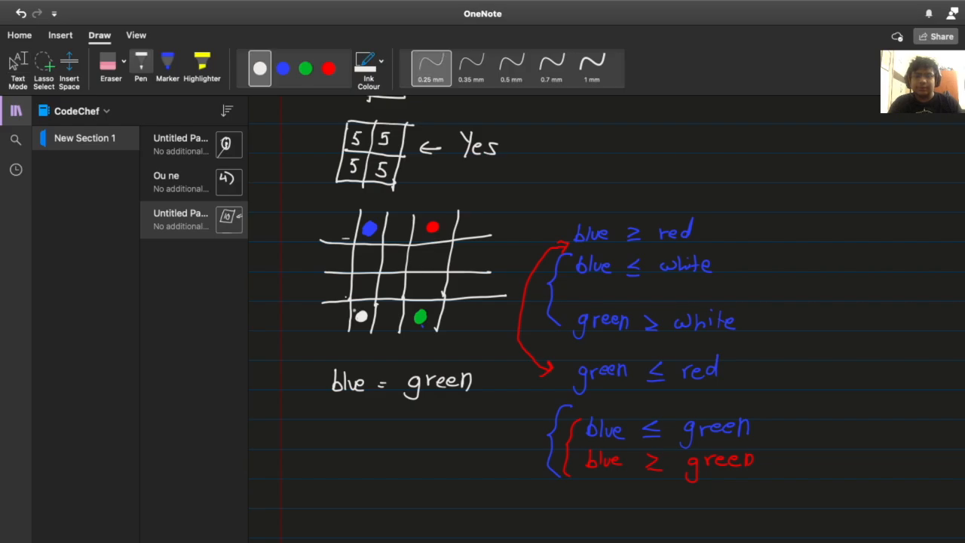
left_click_drag(324, 320, 347, 320)
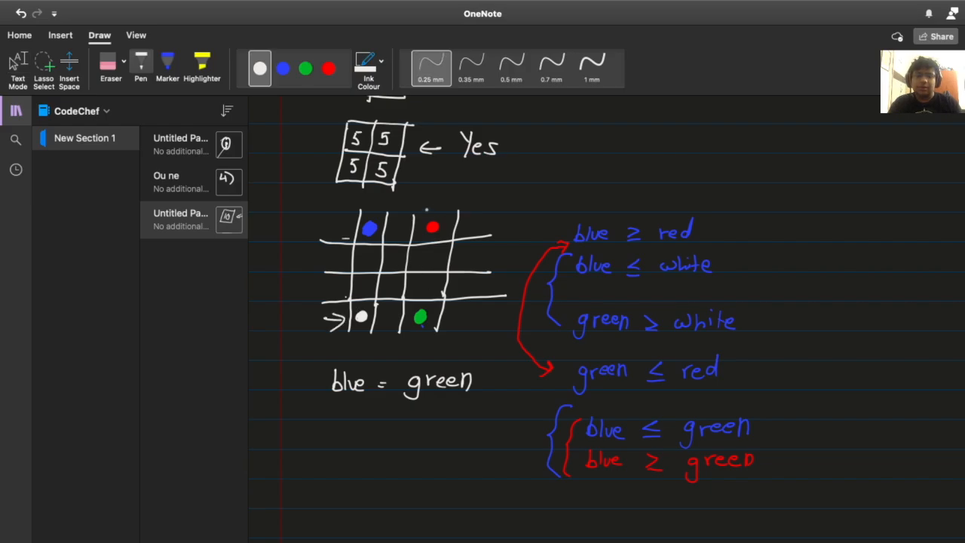
left_click_drag(441, 196, 435, 215)
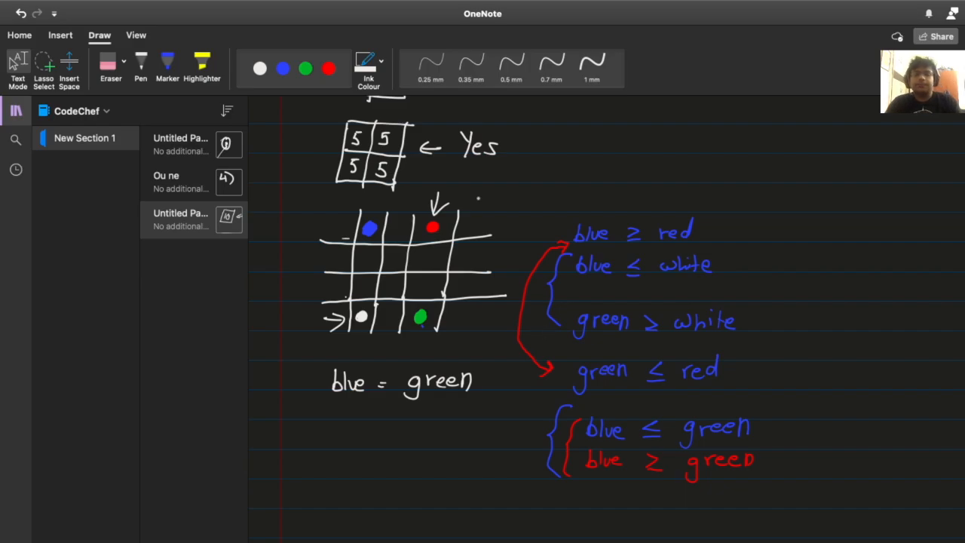
left_click(259, 68)
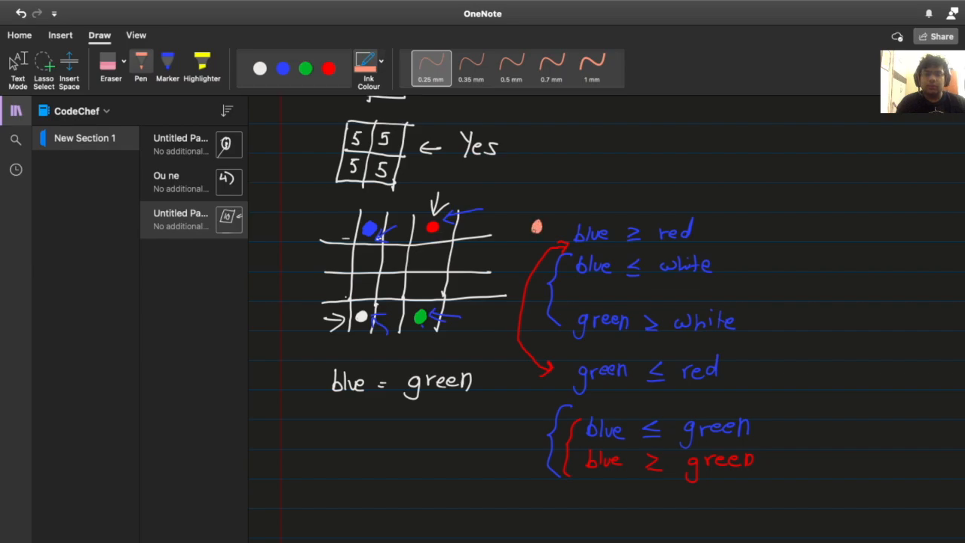
- Dot 'green ≥ white' in white; dot 'blue', 'green' and 'green ≤ red' in green
left_click(283, 69)
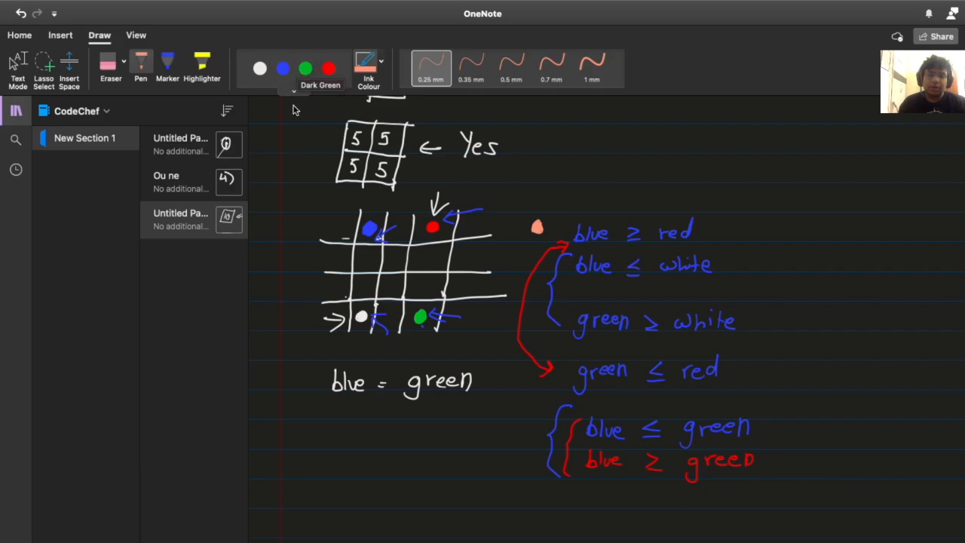
mouse_move(377, 265)
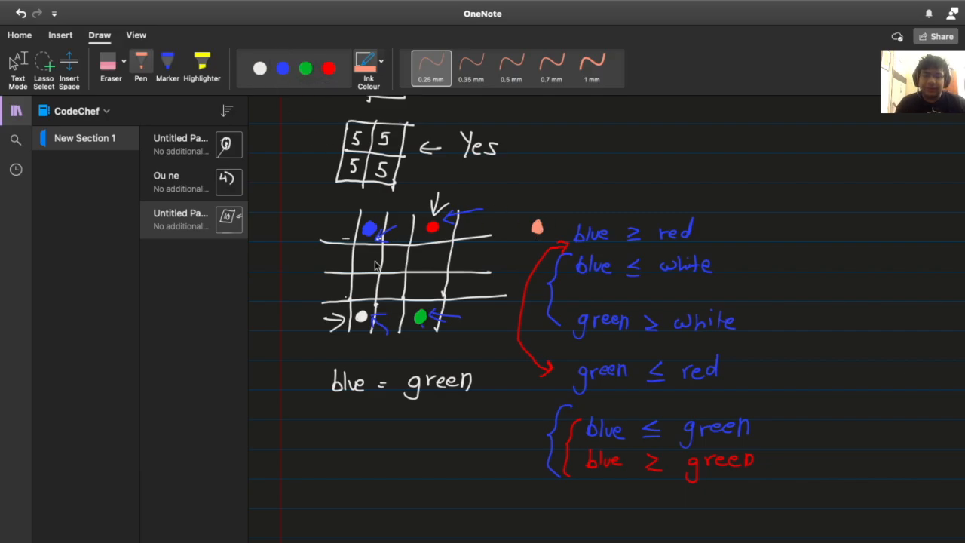
mouse_move(538, 227)
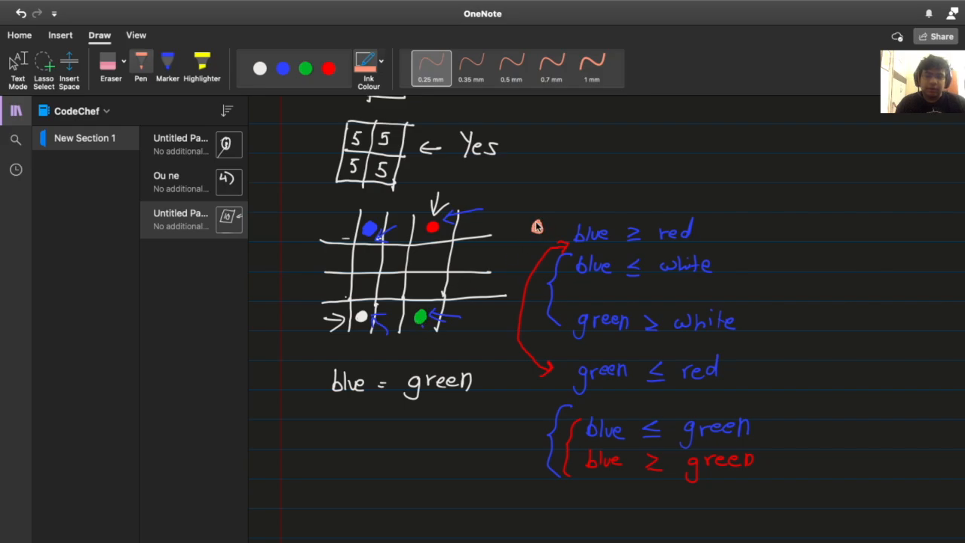
left_click(260, 68)
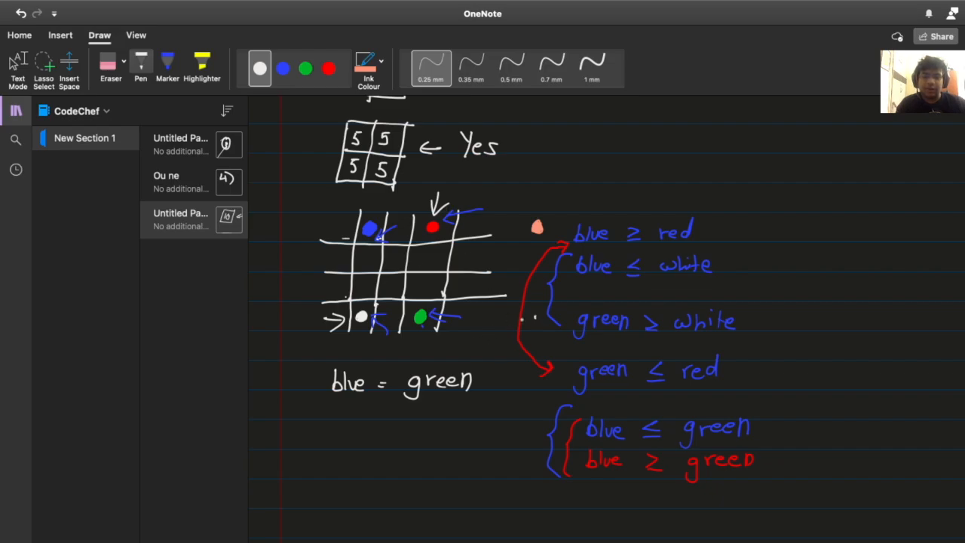
mouse_move(534, 318)
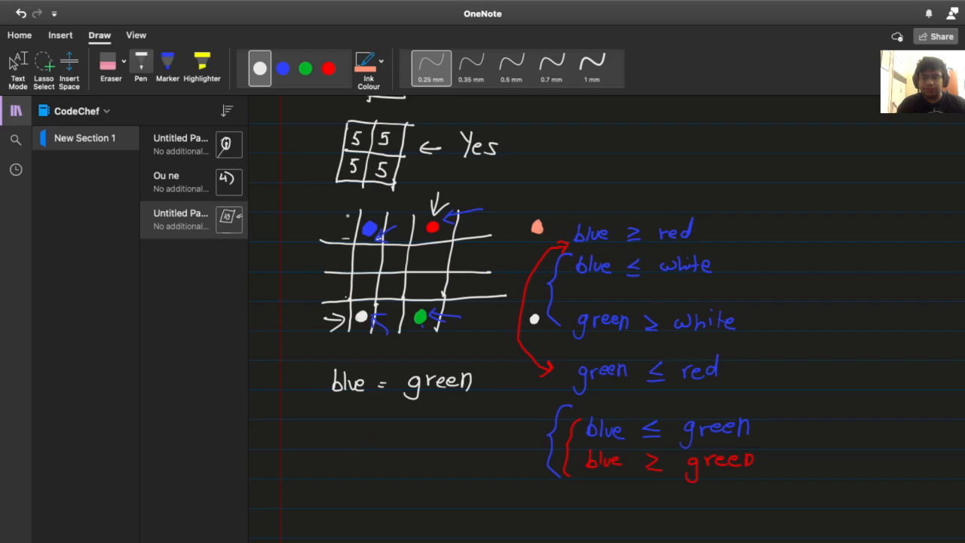
left_click(306, 69)
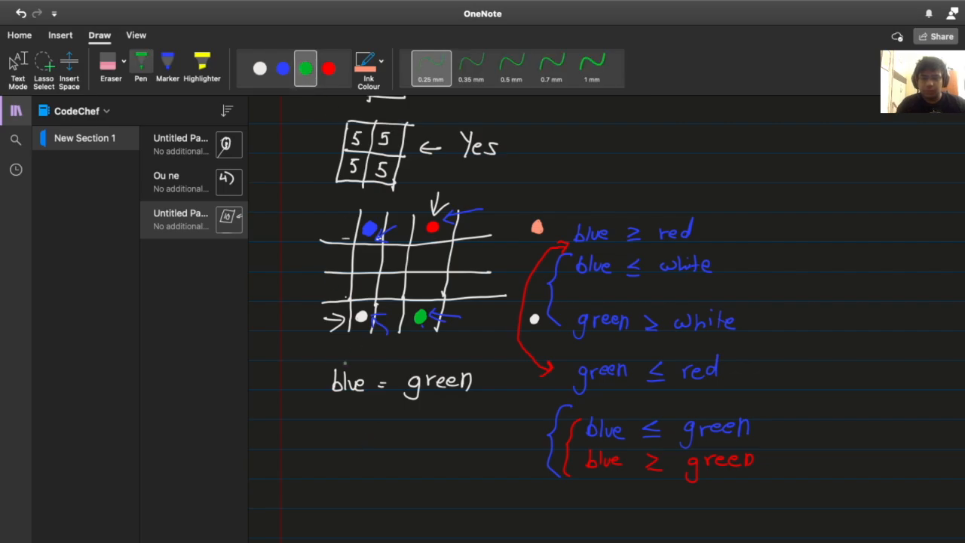
left_click(361, 365)
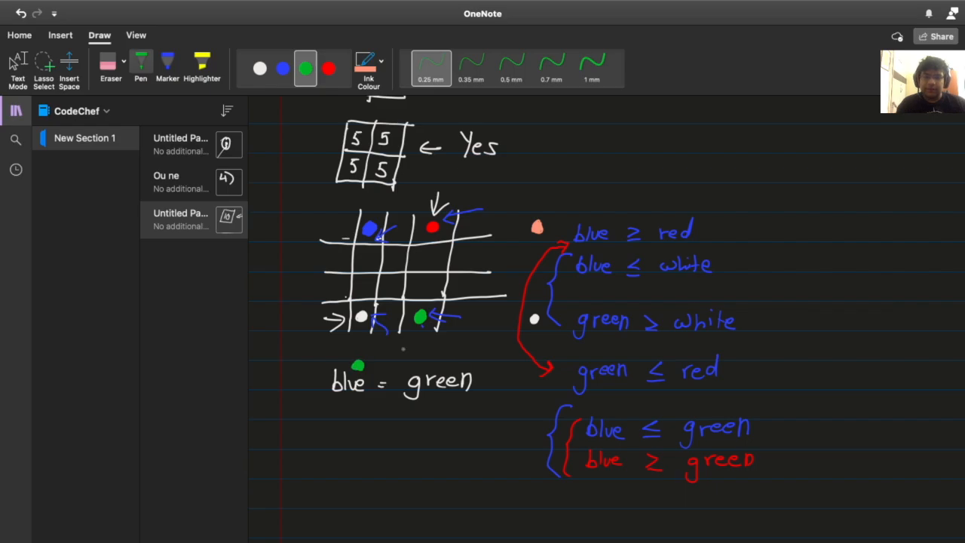
left_click(422, 363)
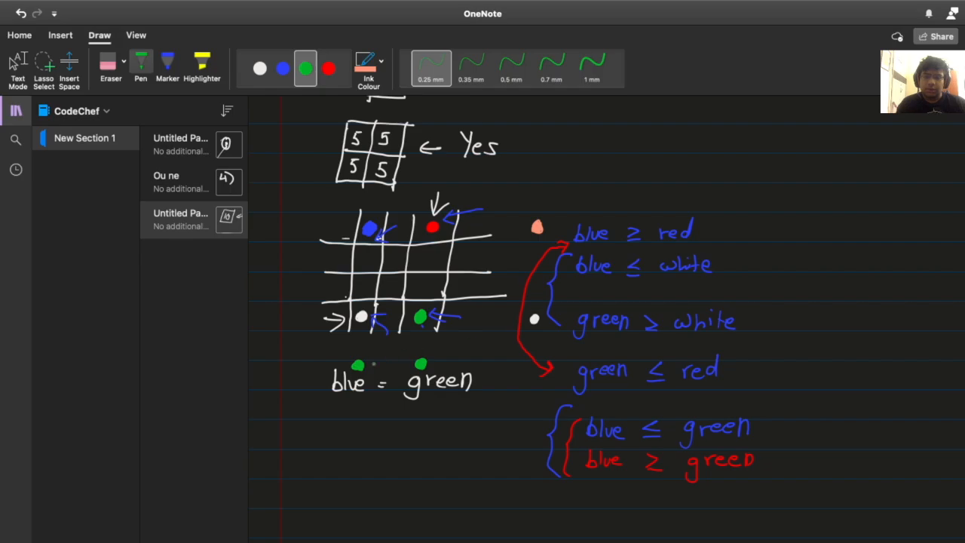
left_click(528, 365)
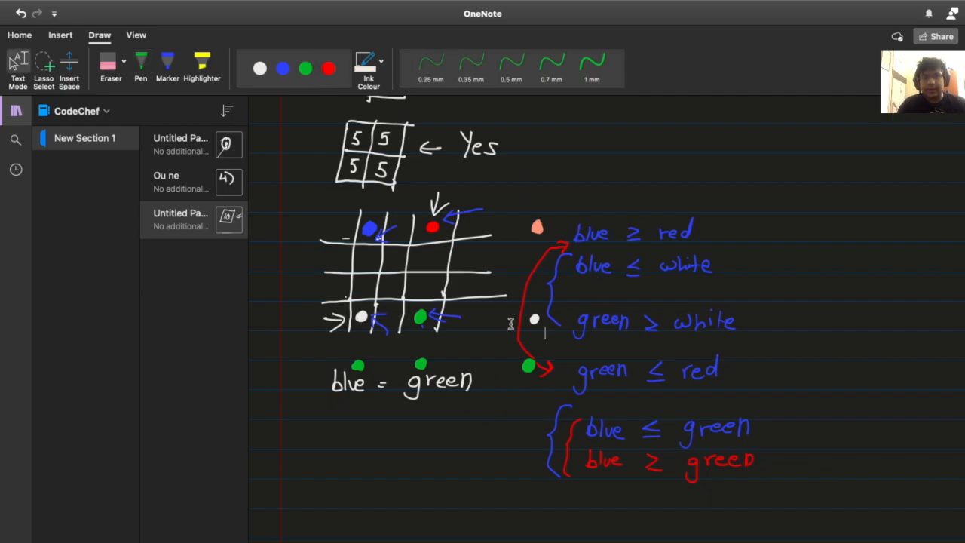
left_click(305, 69)
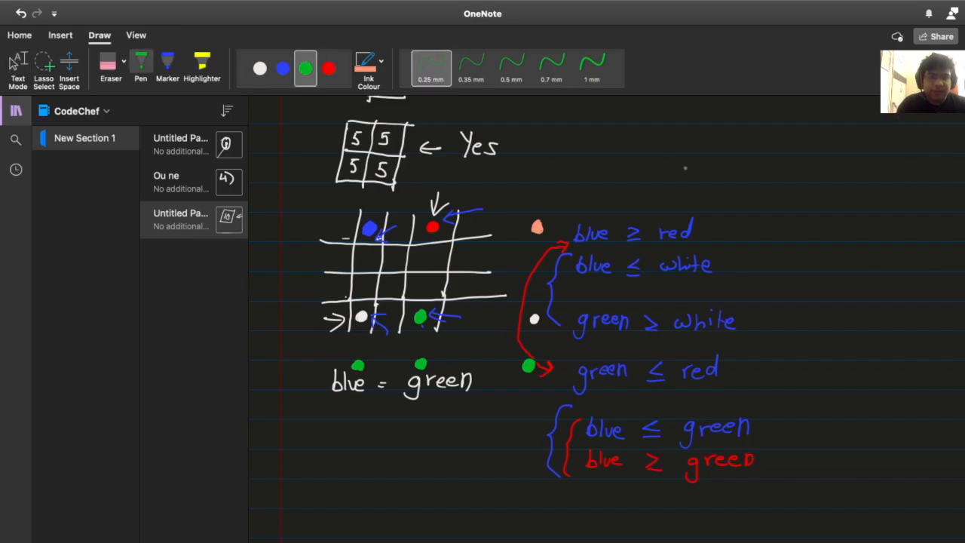
- Handwrite 'j, i' and 'i × j' in green ink at the page's top right
left_click_drag(829, 113, 829, 136)
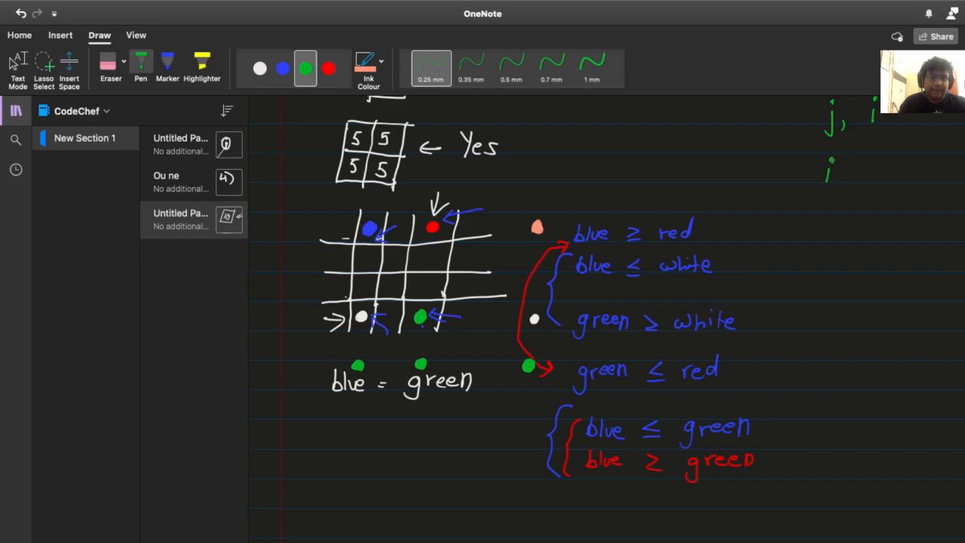
left_click_drag(837, 170, 856, 181)
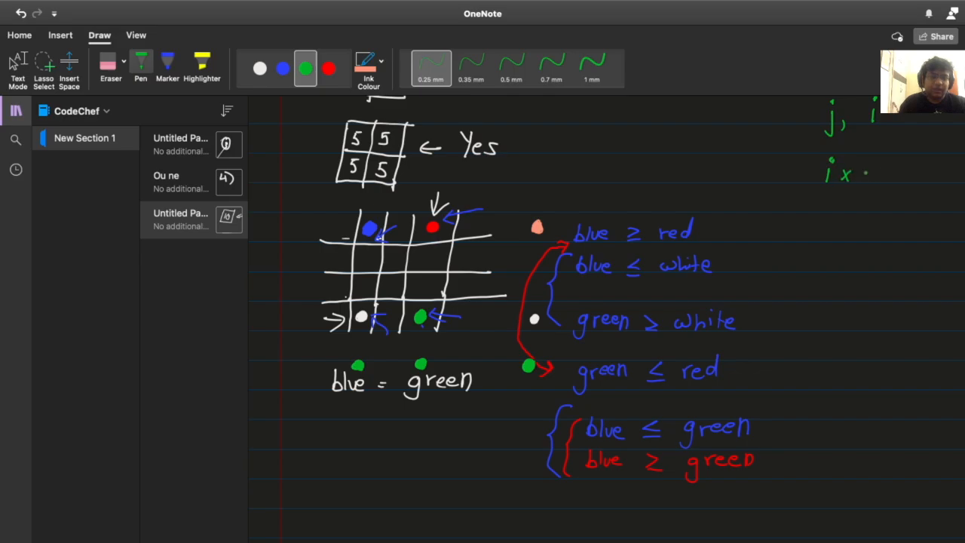
left_click_drag(872, 162, 863, 196)
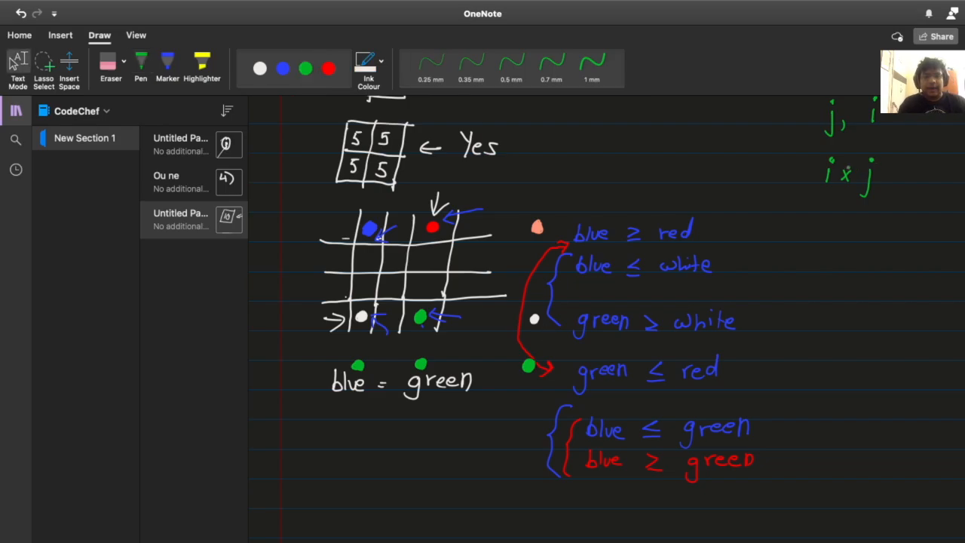
left_click(306, 69)
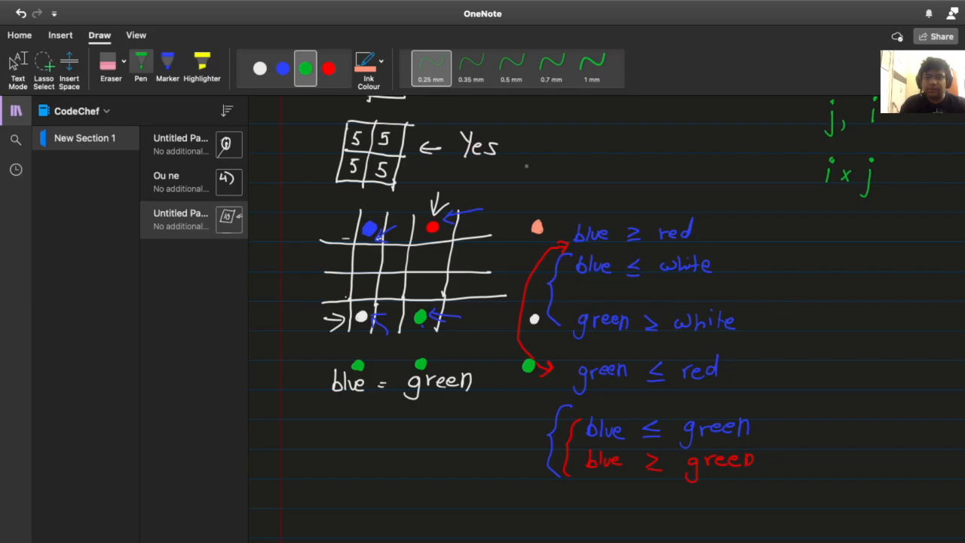
left_click(259, 69)
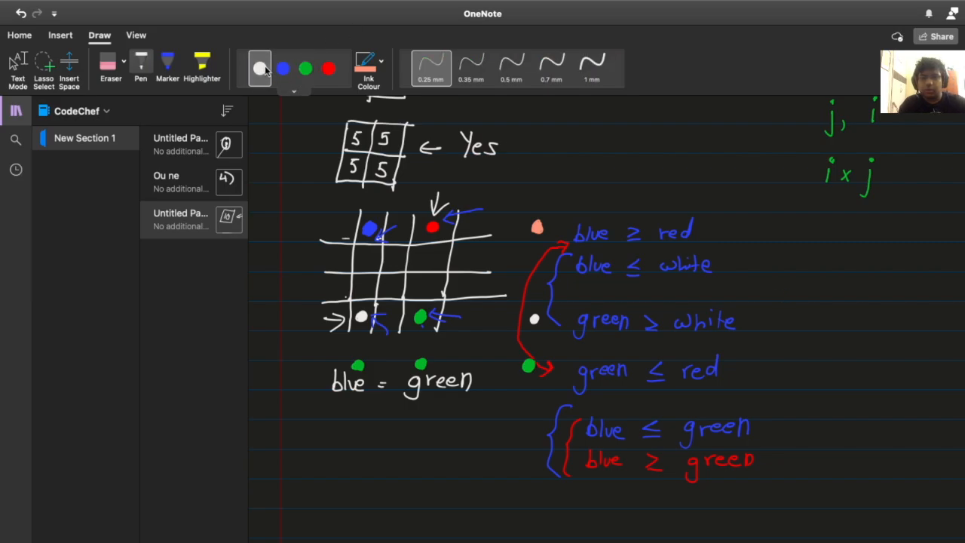
- Dot grid cells and the right-hand column in green, and write '4x4' beside them
left_click(260, 68)
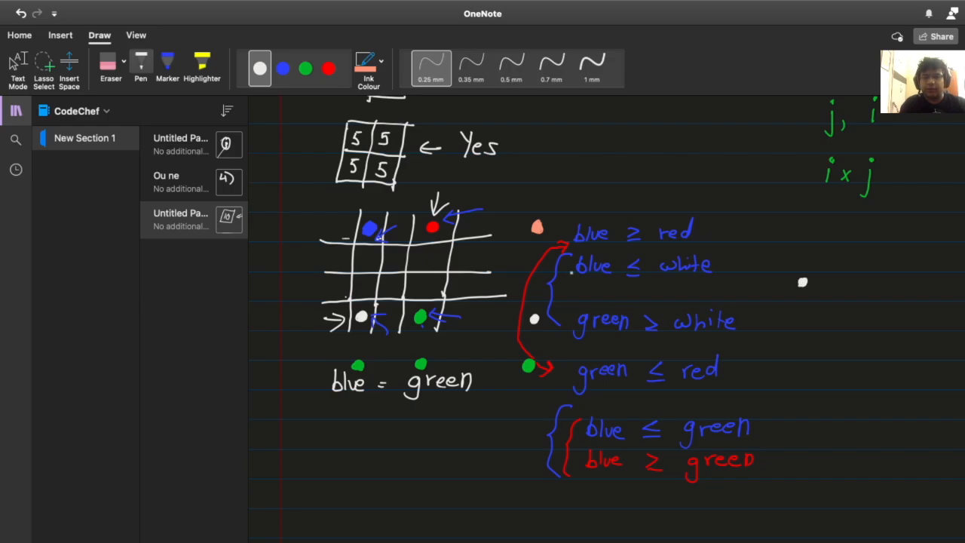
left_click(305, 68)
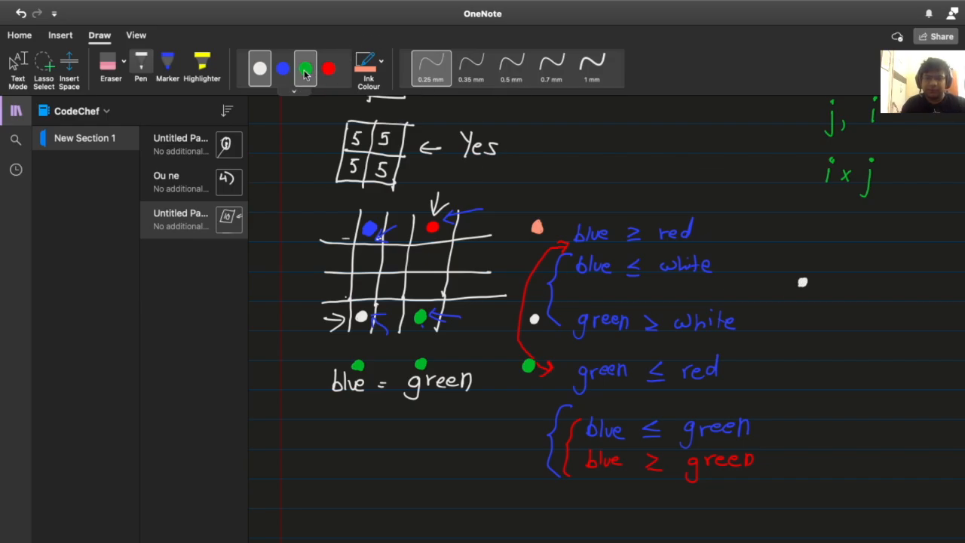
left_click(305, 68)
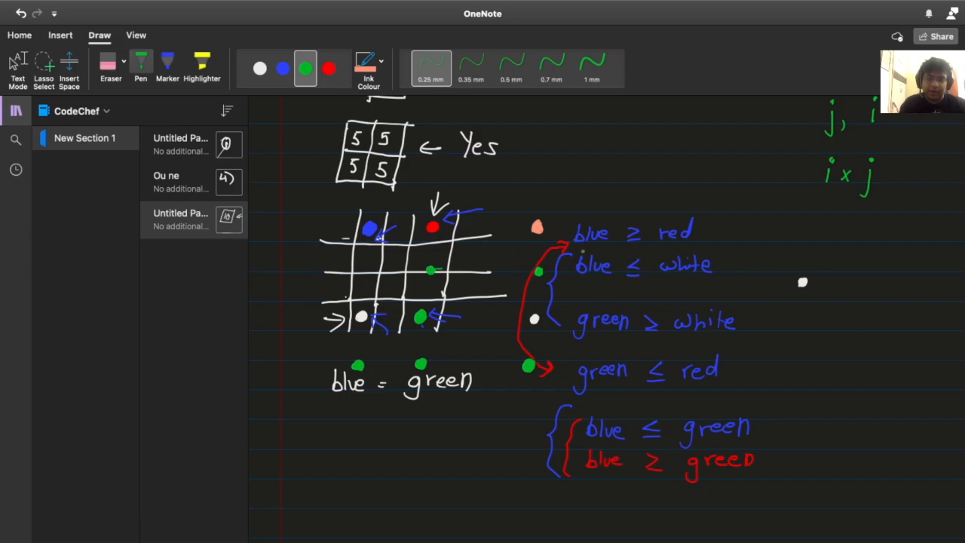
left_click(364, 274)
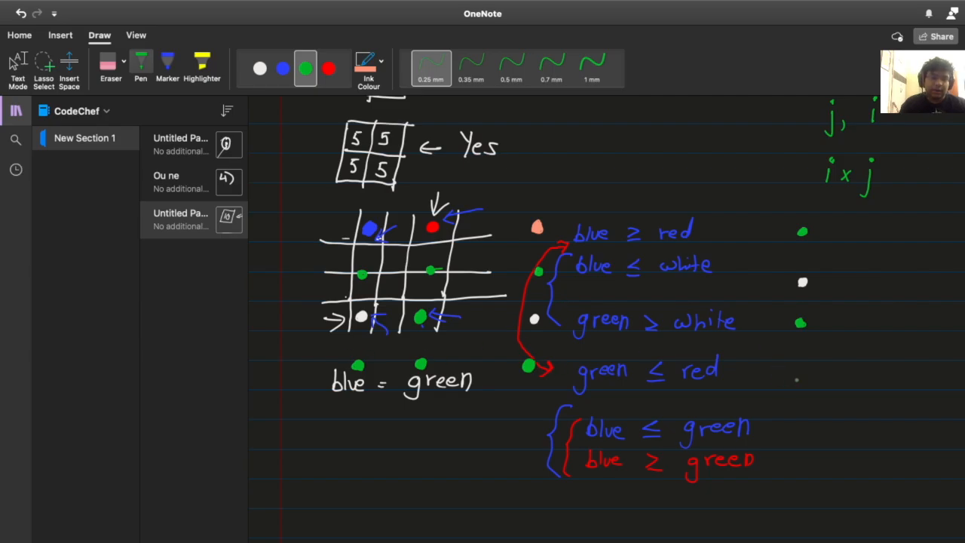
left_click(797, 369)
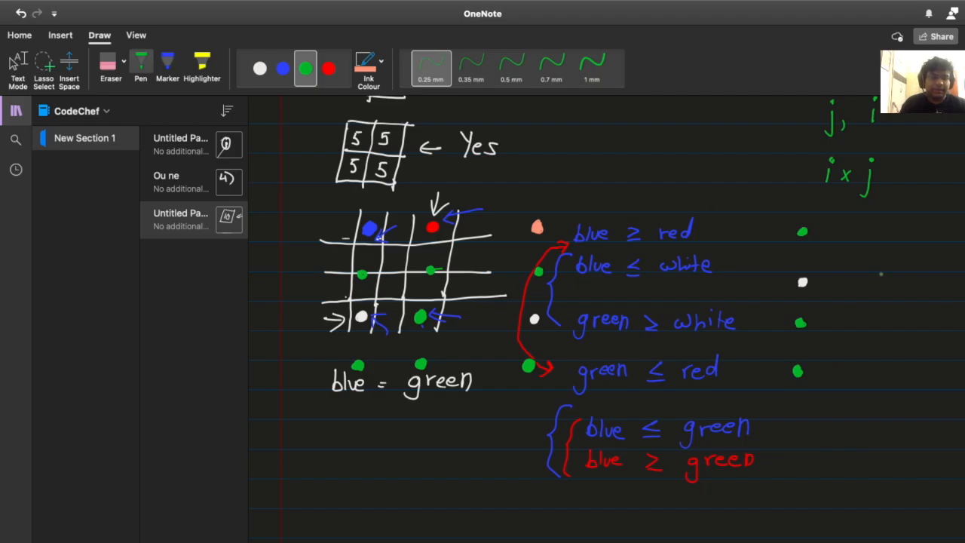
left_click_drag(867, 271, 912, 271)
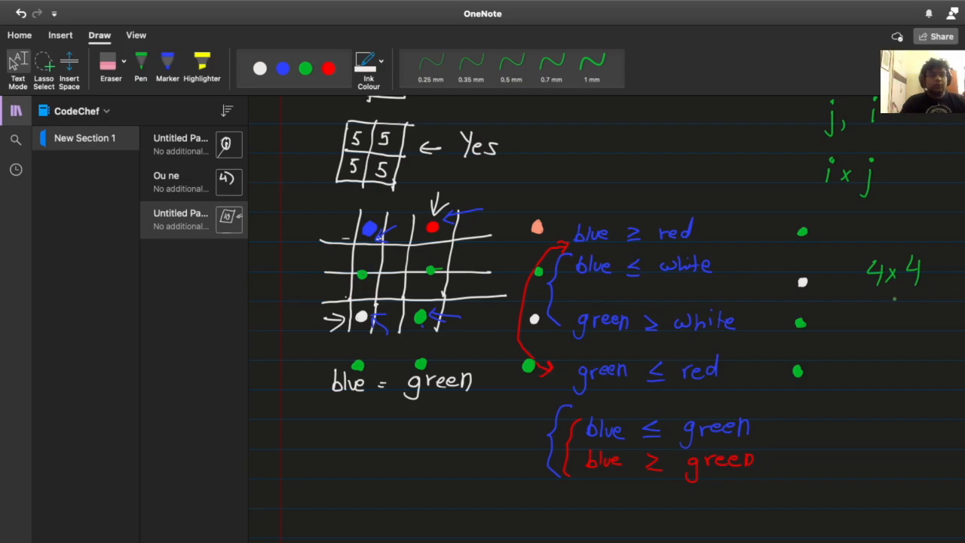
left_click(282, 69)
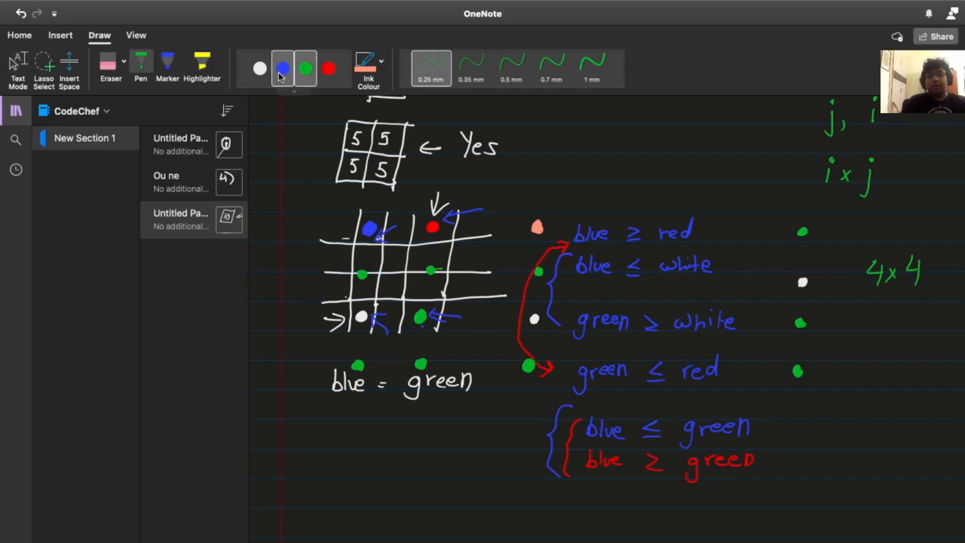
- Write in white that i ≤ n and j ≤ n give an i × j grid
left_click(259, 67)
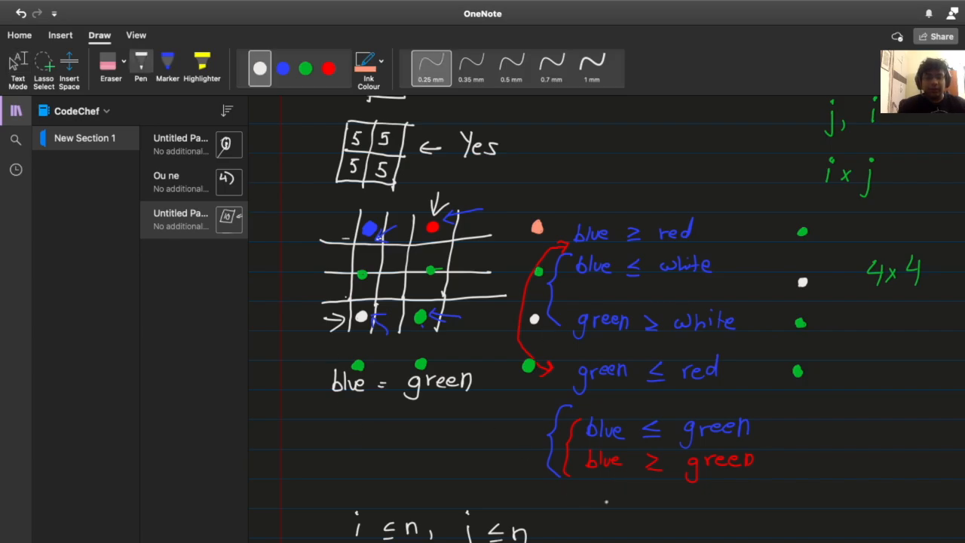
left_click_drag(569, 528, 595, 526)
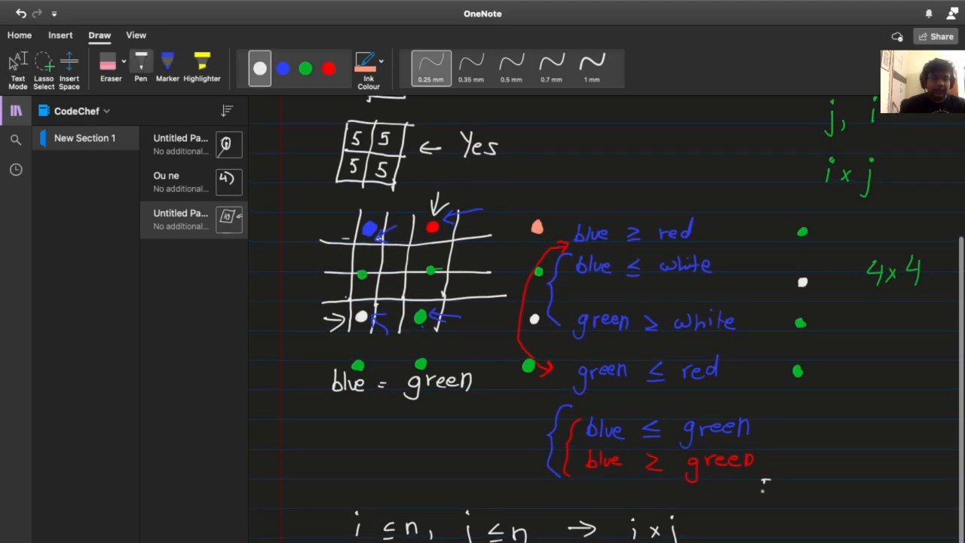
left_click_drag(761, 494, 826, 497)
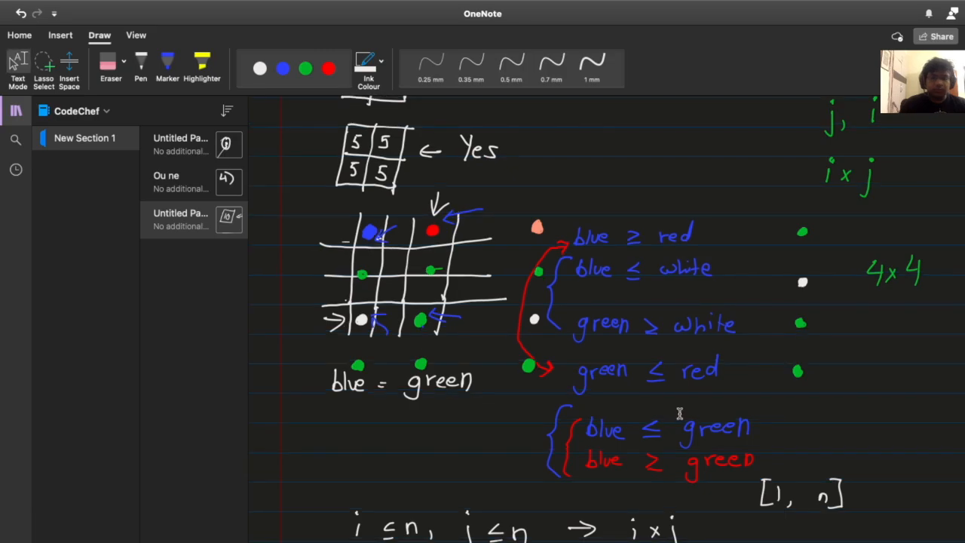
left_click(259, 69)
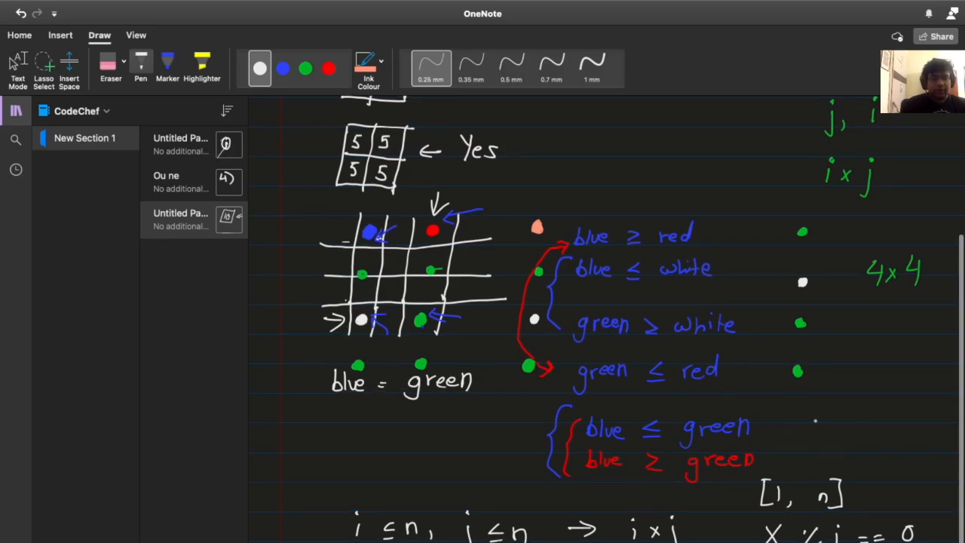
- Add the conditions X % i == 0 and 1 ≤ X/i ≤ n in white
left_click_drag(795, 422, 837, 434)
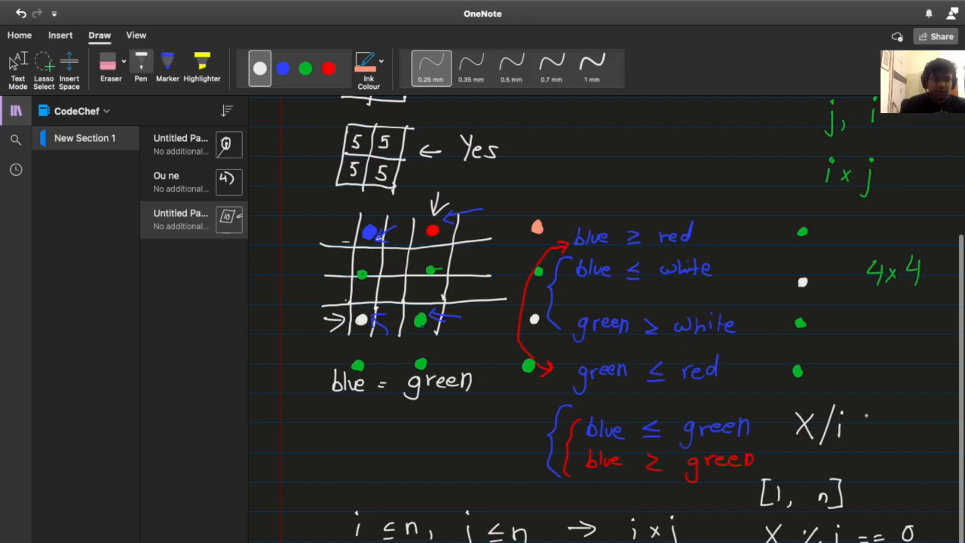
left_click_drag(859, 430, 905, 429)
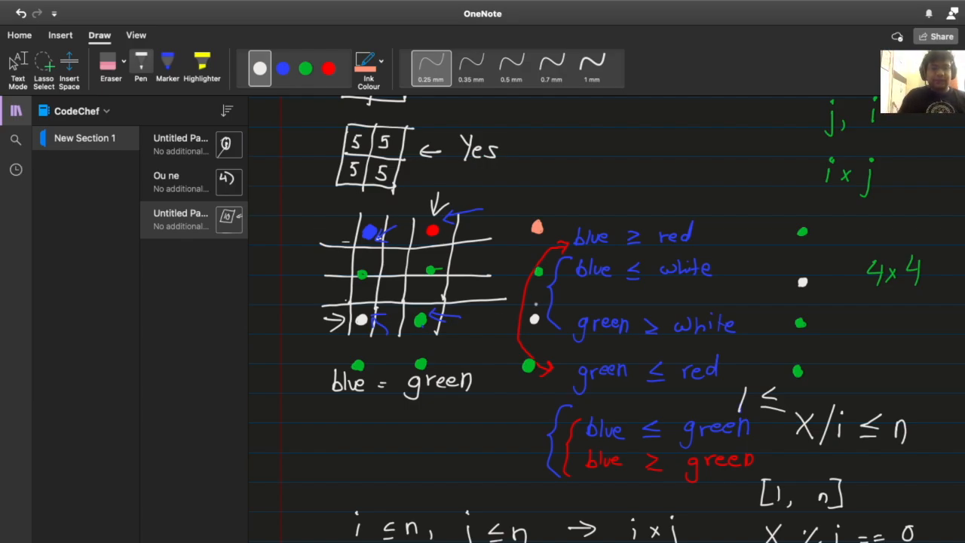
left_click_drag(614, 525, 647, 490)
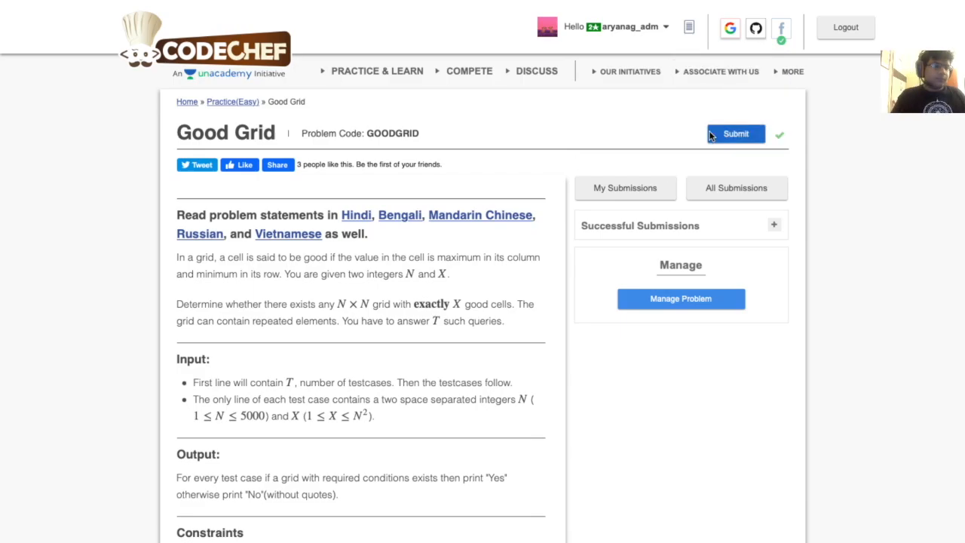
- Open the Good Grid submission editor holding the C++14 solution
left_click(735, 134)
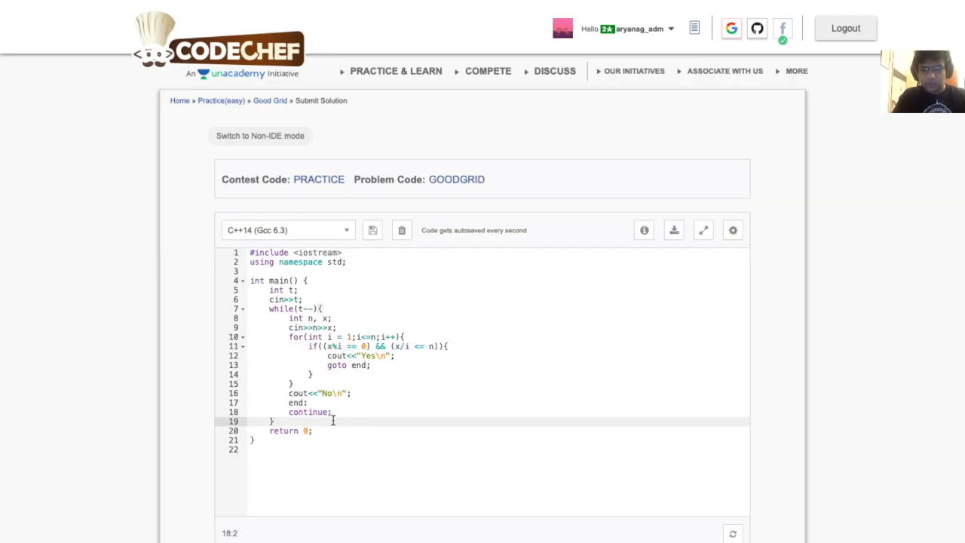
scroll("down", 3)
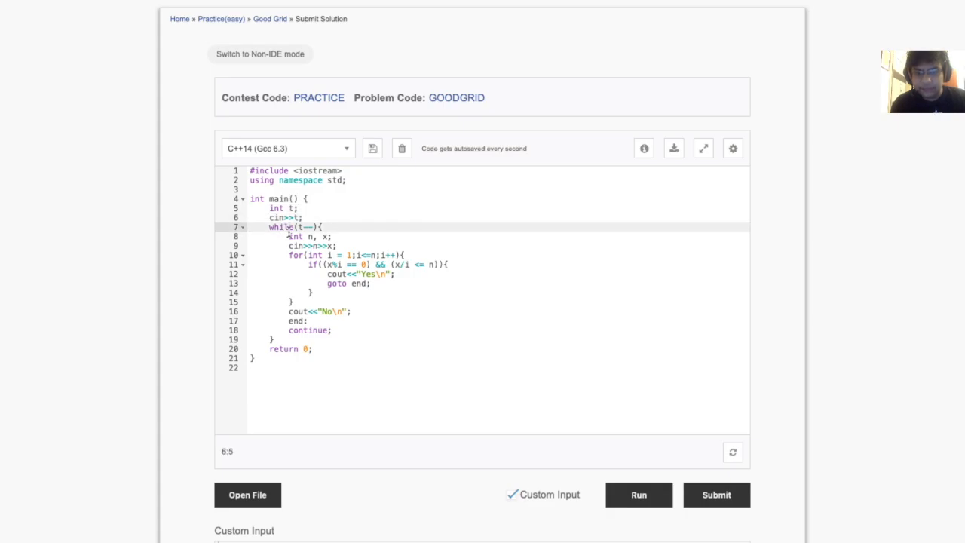
left_click(332, 236)
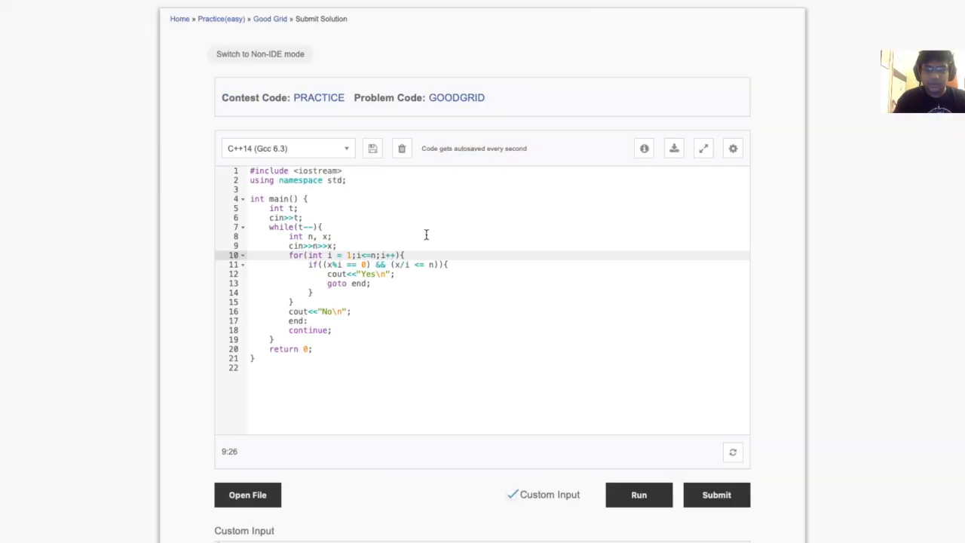
scroll("down", 3)
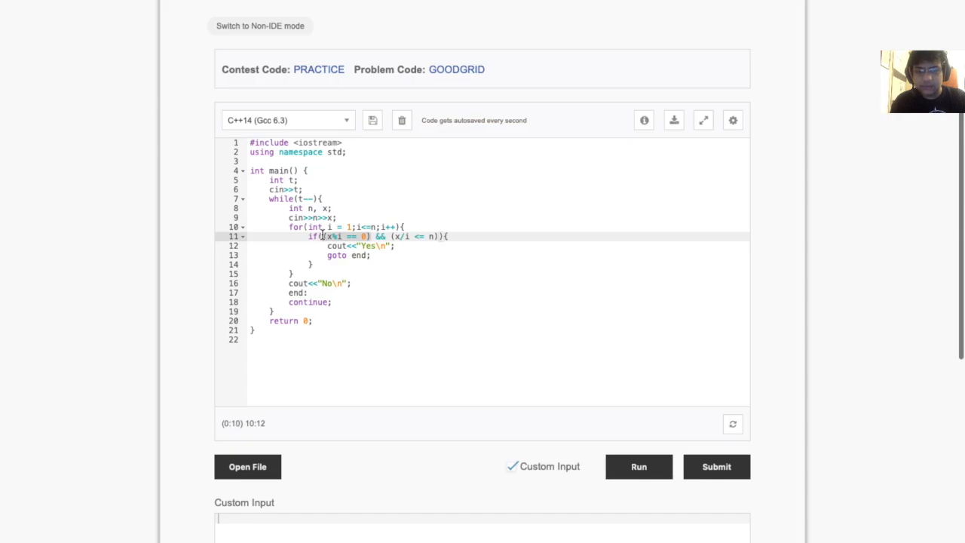
type("(")
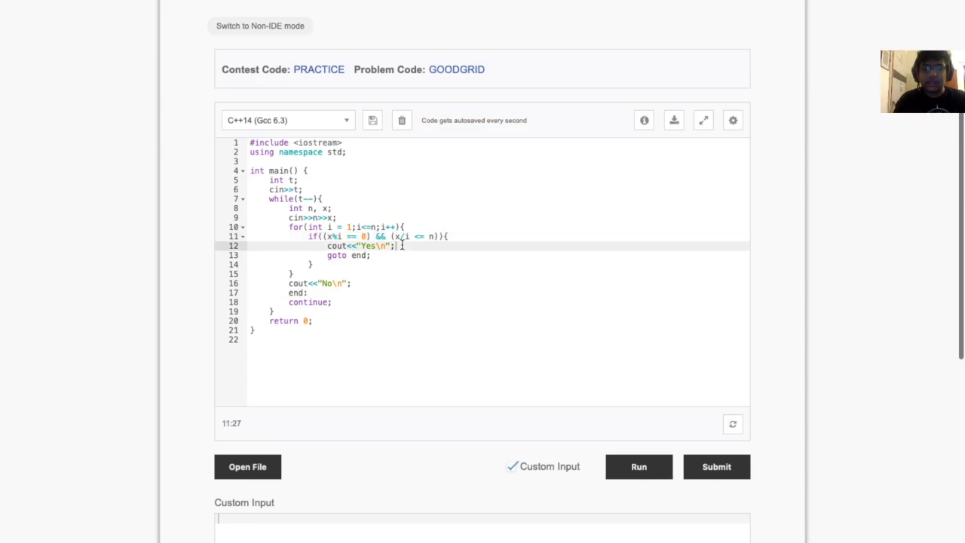
left_click(444, 236)
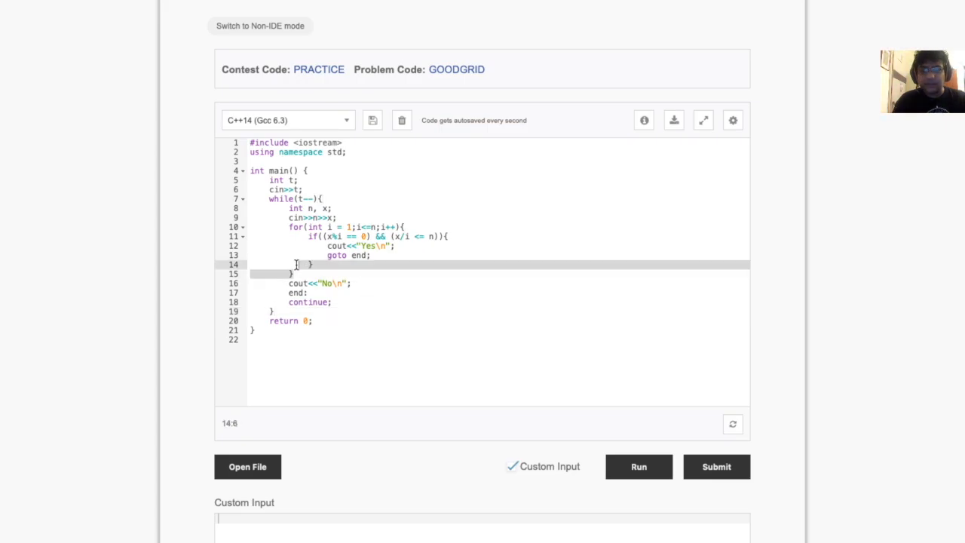
left_click_drag(288, 227, 294, 273)
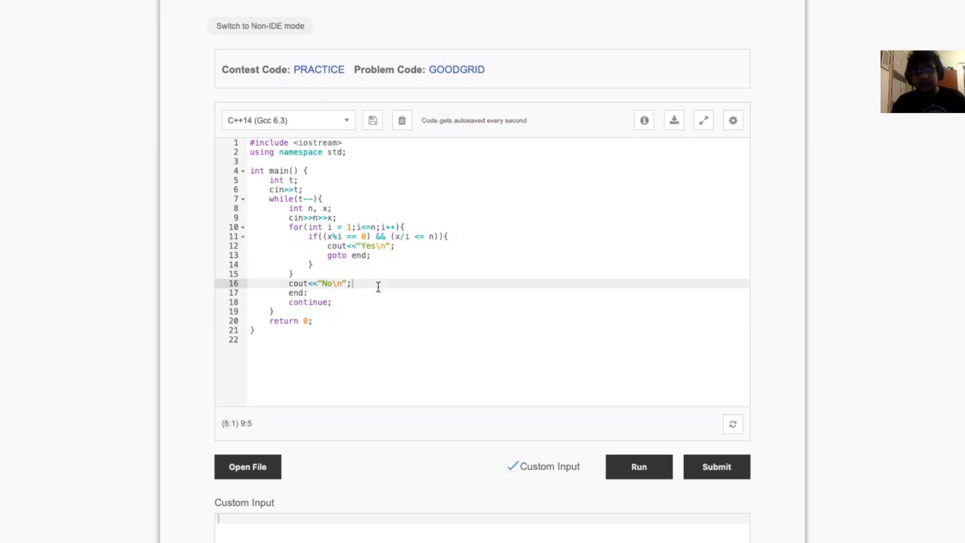
left_click(564, 359)
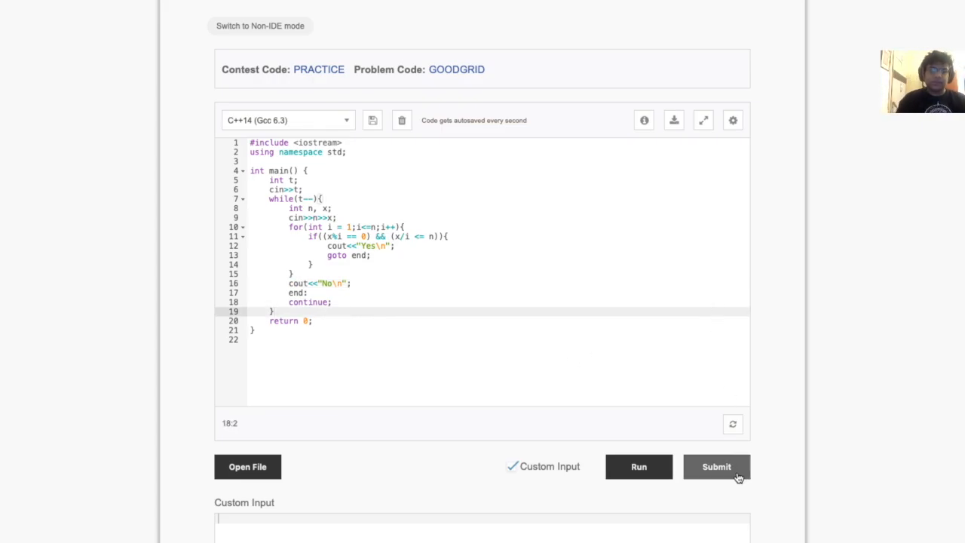
- Submit the C++14 Good Grid solution to PRACTICE and confirm the GOODGRID submission
left_click(715, 465)
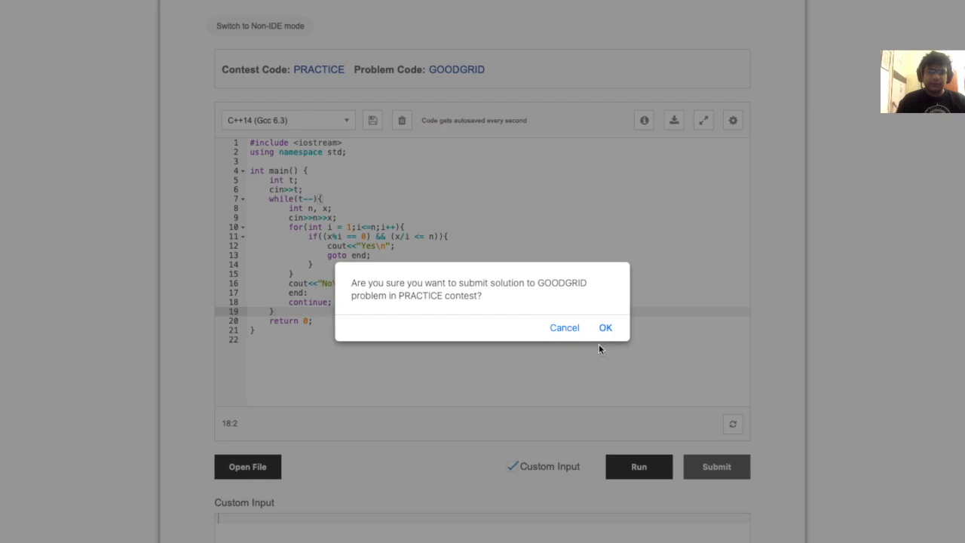
left_click(606, 327)
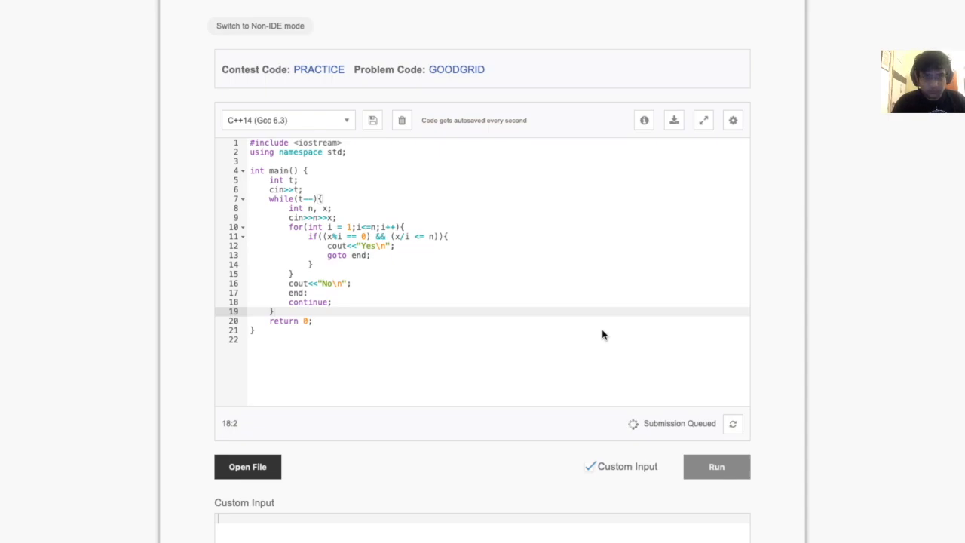
scroll("down", 3)
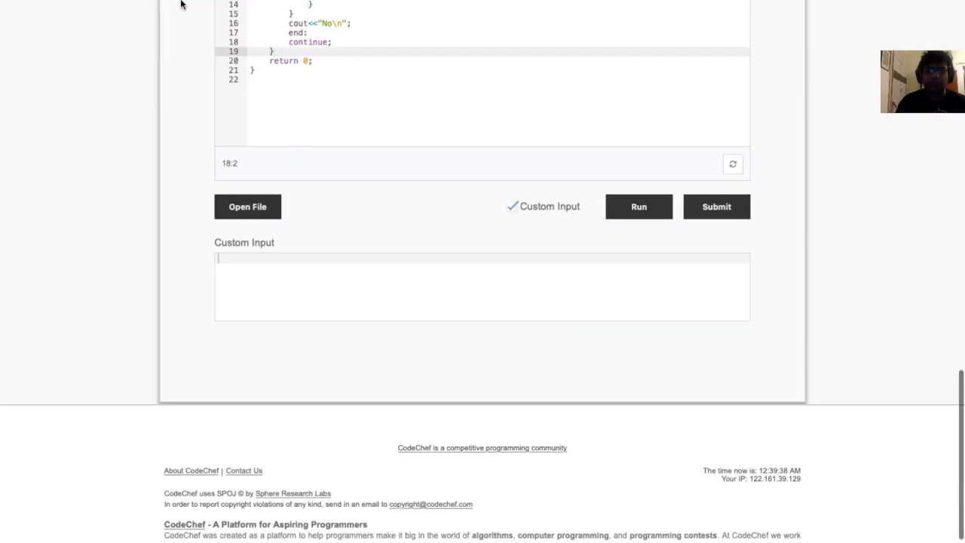